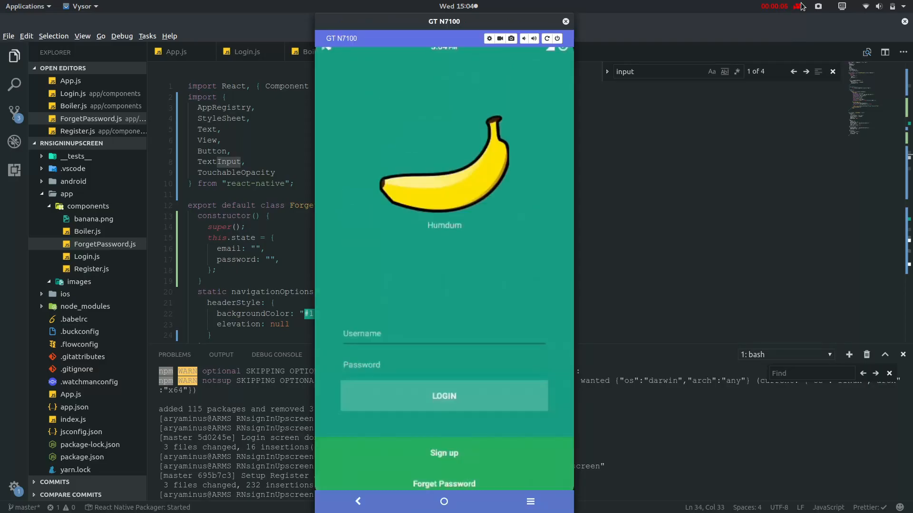
Step: Tap the Username field on the mirrored Humdum login screen to show the phone keyboard
left_click(443, 334)
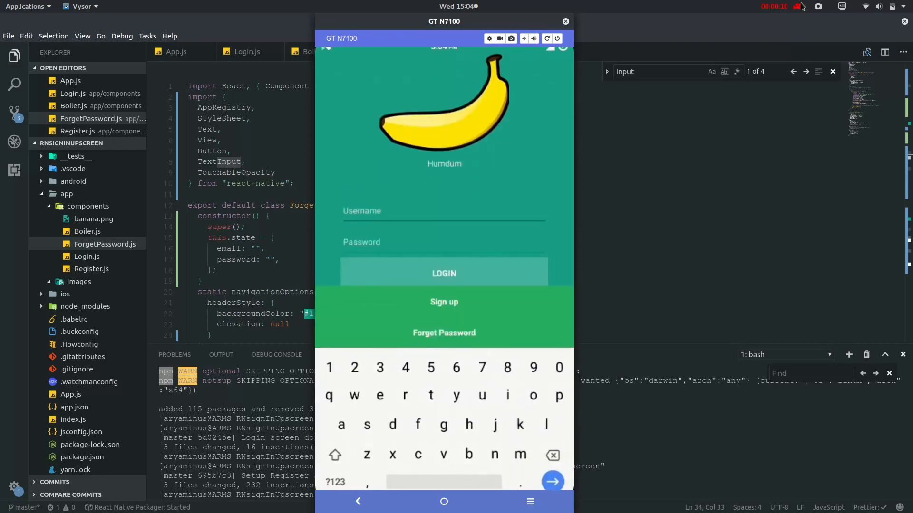
left_click(444, 301)
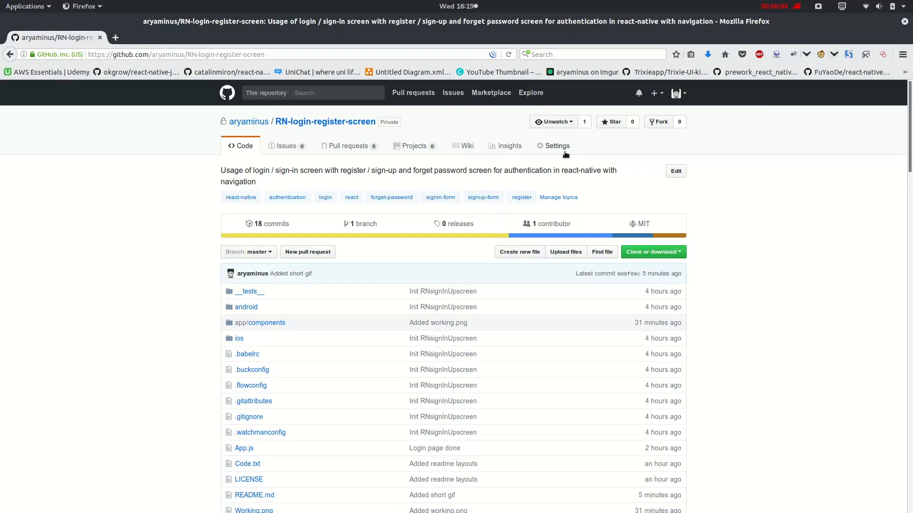
mouse_move(285, 185)
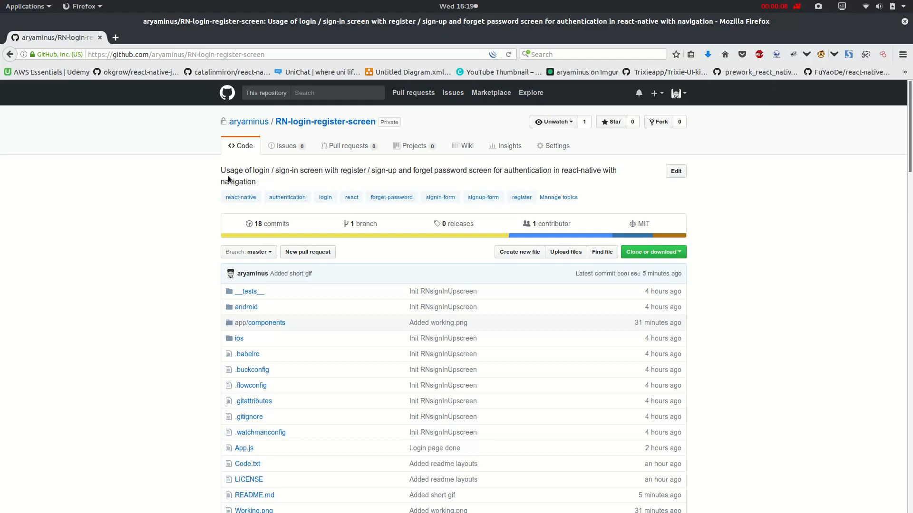
double_click(261, 170)
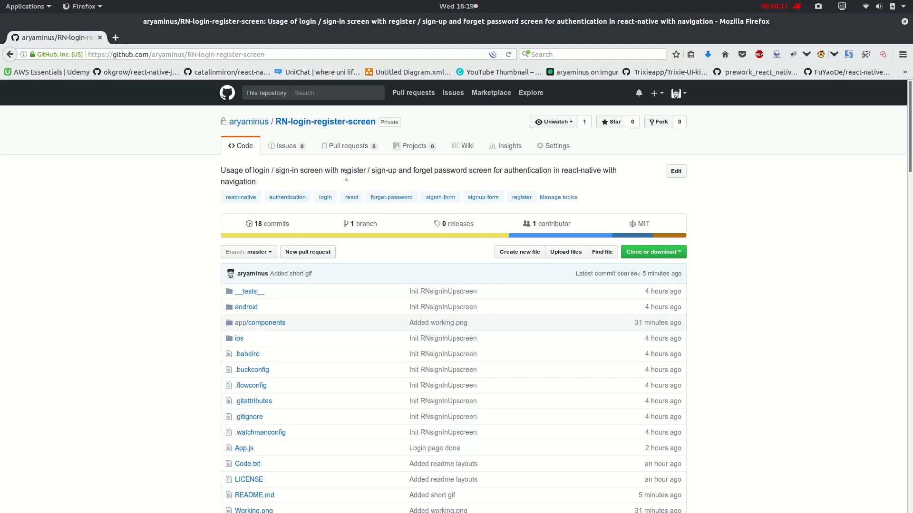
double_click(368, 170)
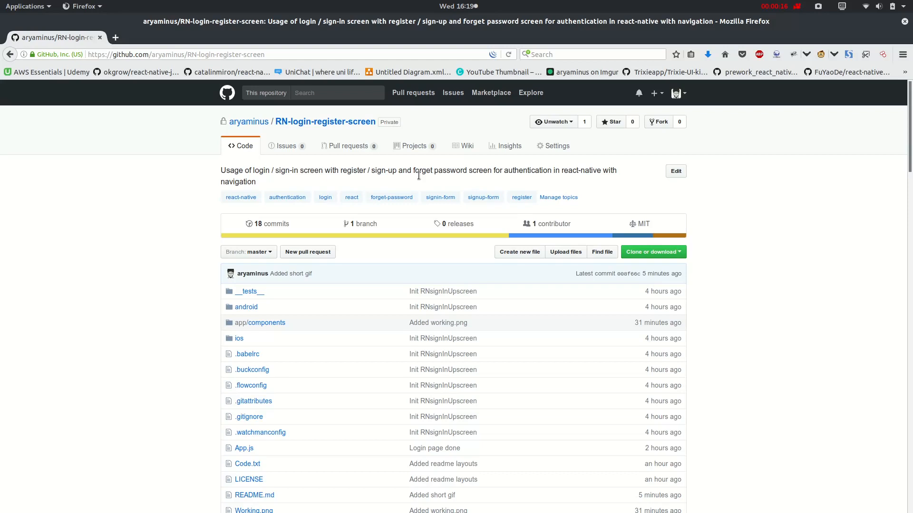
double_click(439, 170)
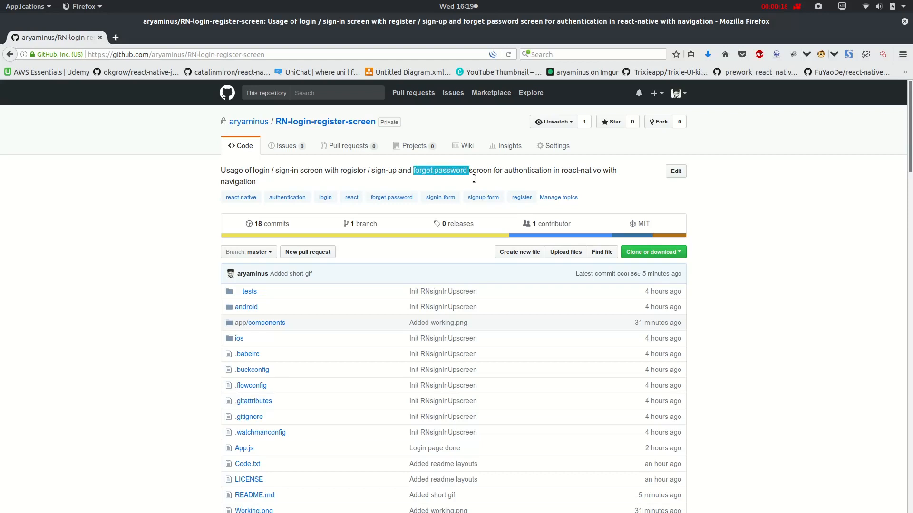
scroll("down", 3)
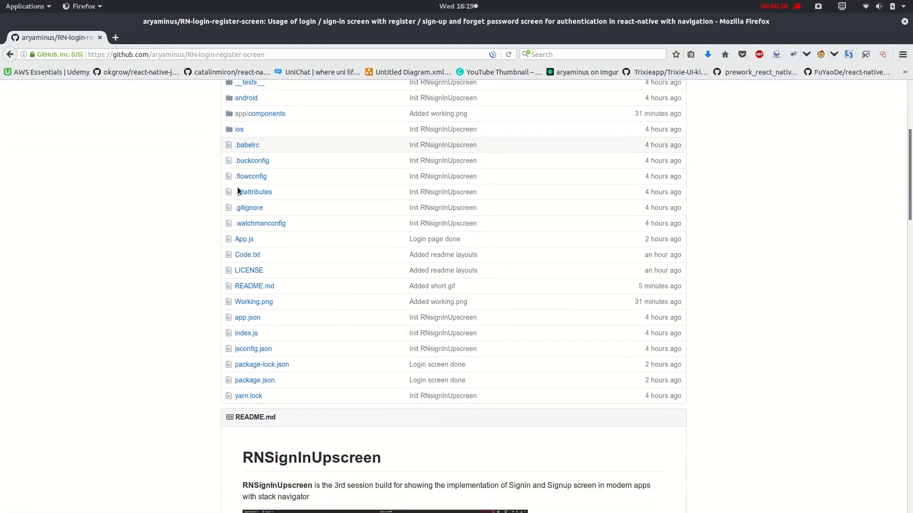
scroll("down", 3)
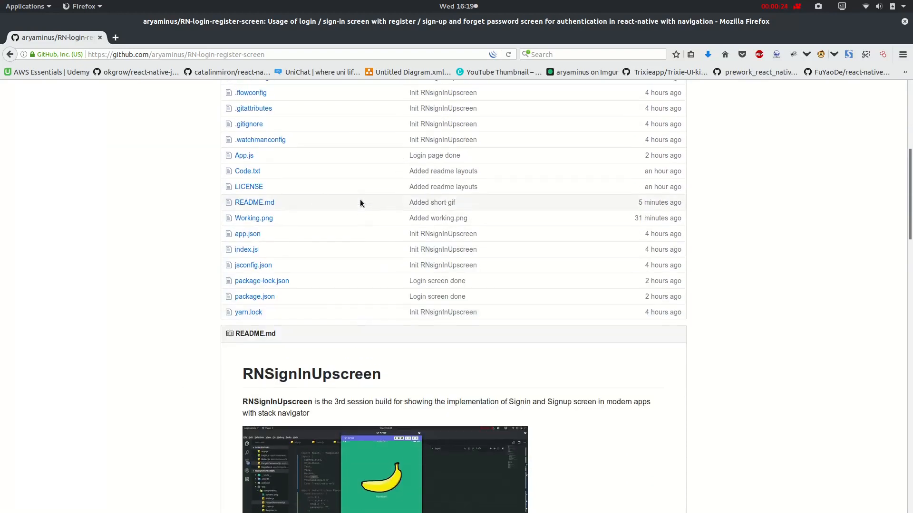
scroll("up", 3)
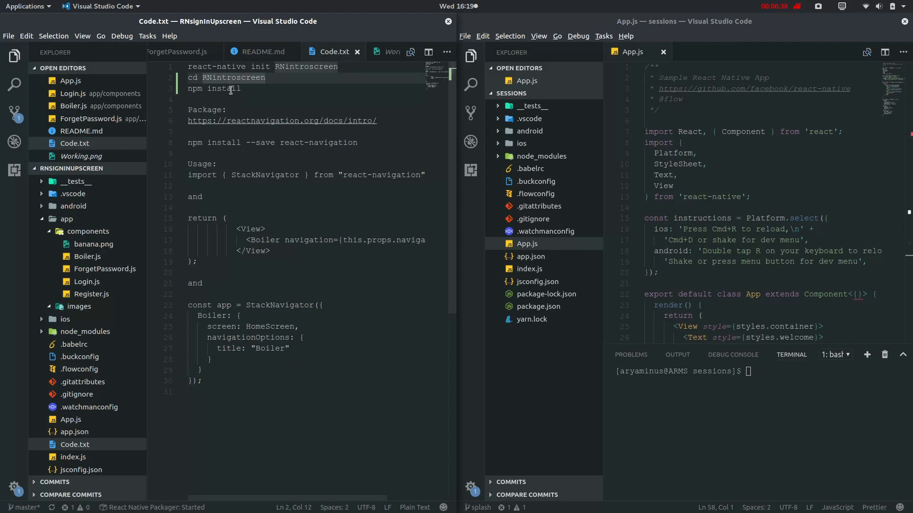
mouse_move(374, 150)
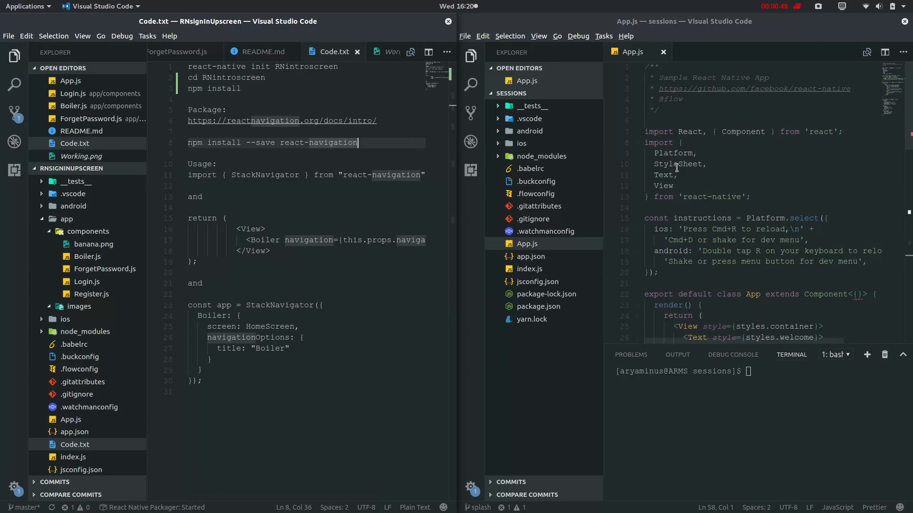
Step: Select the 'npm install --save react-navigation' line in Code.txt
triple_click(273, 142)
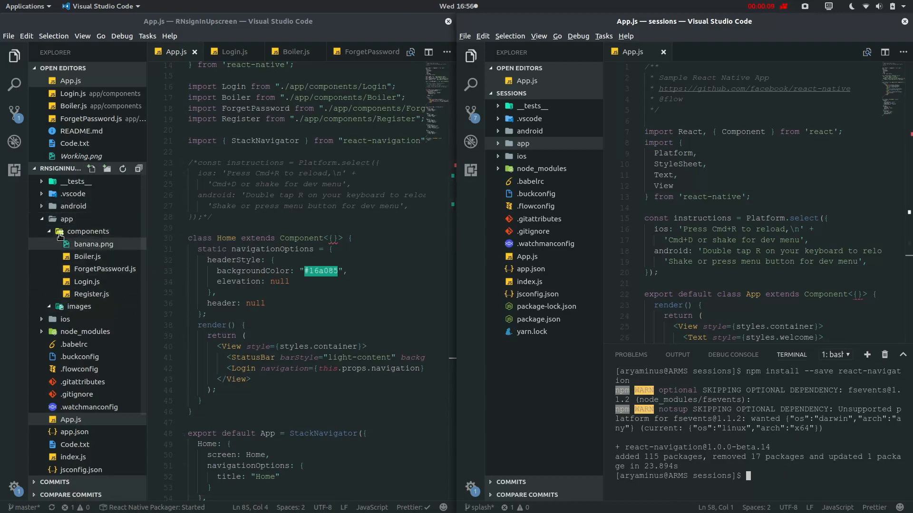
Step: Walk through sessions App.js: the StatusBar import, Home's StatusBar and Login elements
left_click(522, 143)
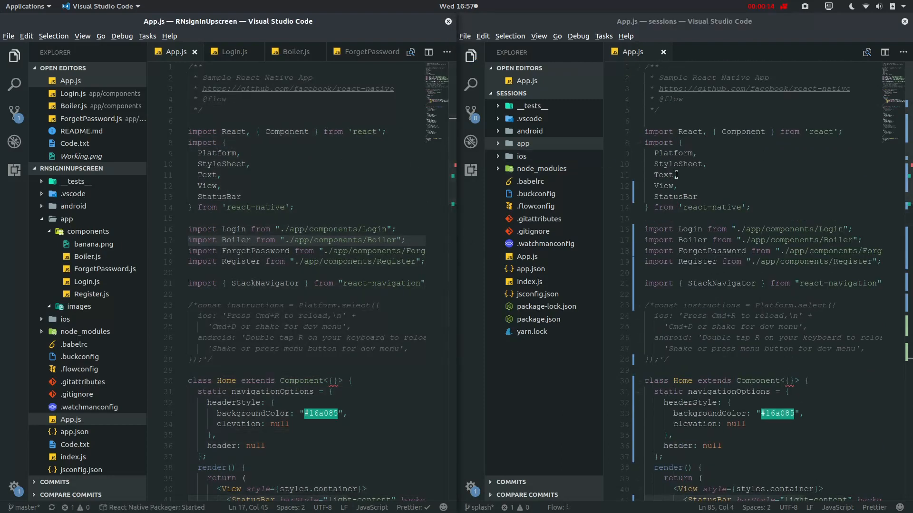
double_click(676, 197)
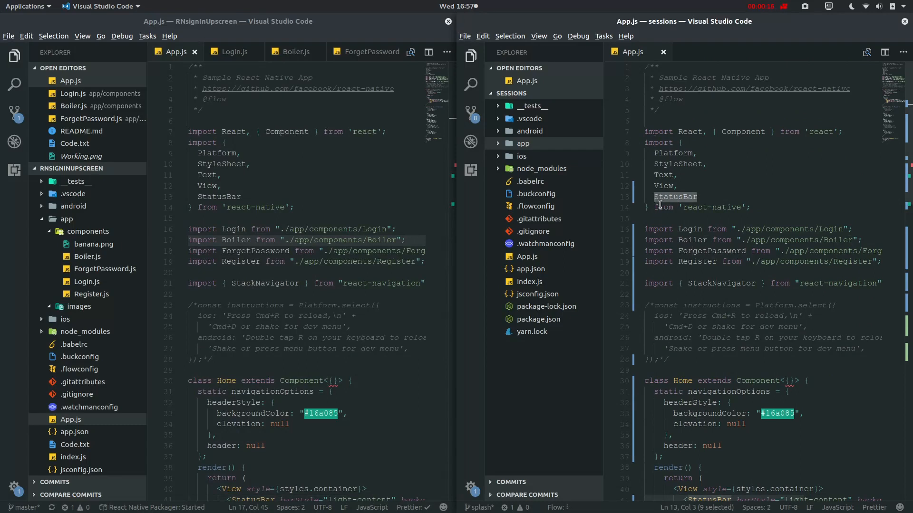
scroll("down", 3)
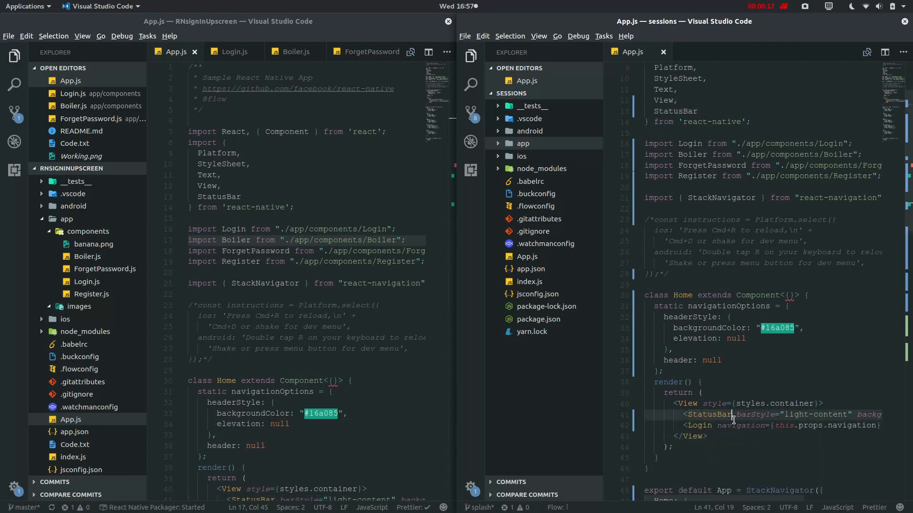
double_click(708, 414)
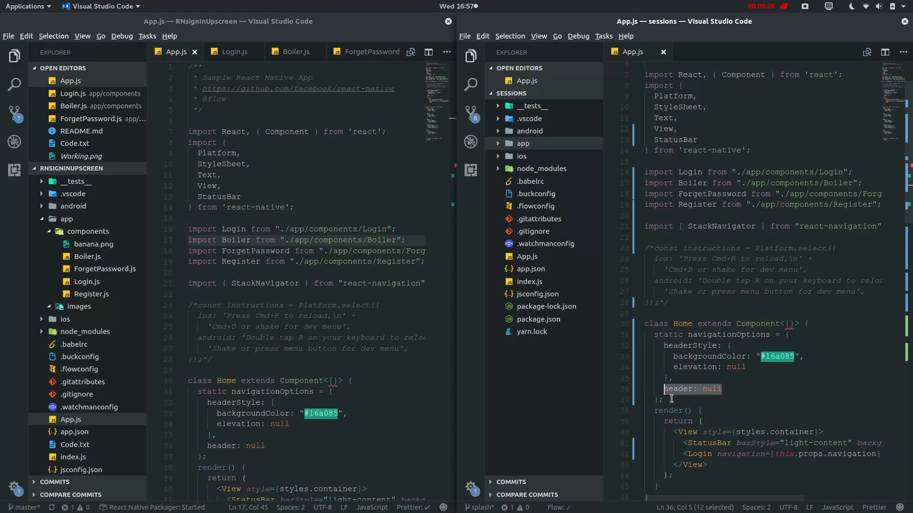
scroll("down", 3)
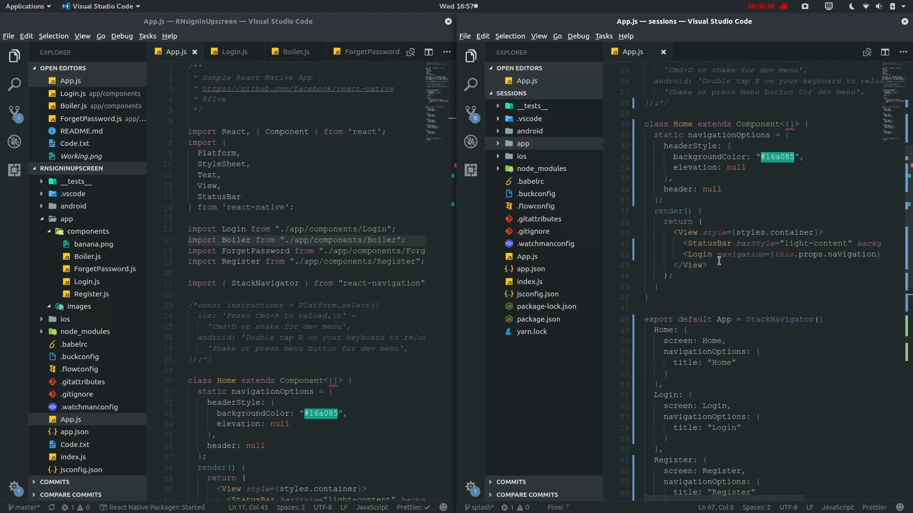
double_click(699, 255)
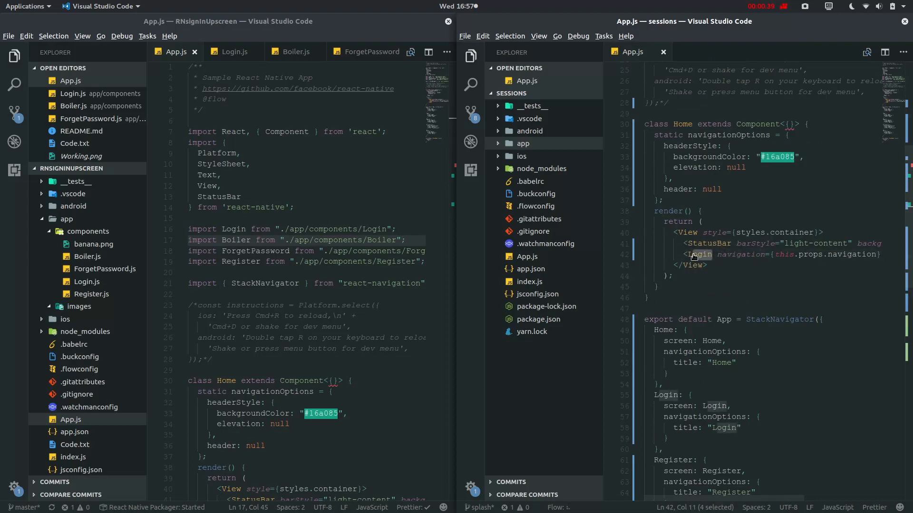
left_click(543, 218)
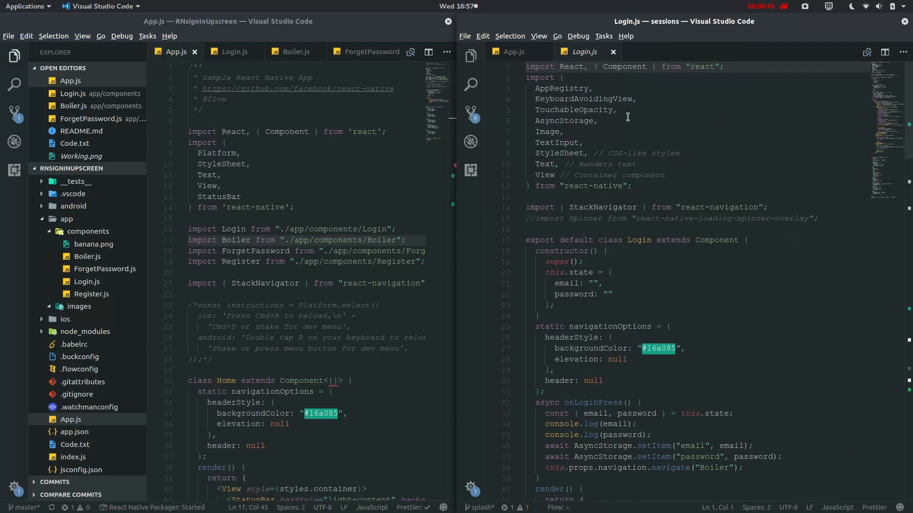
mouse_move(645, 101)
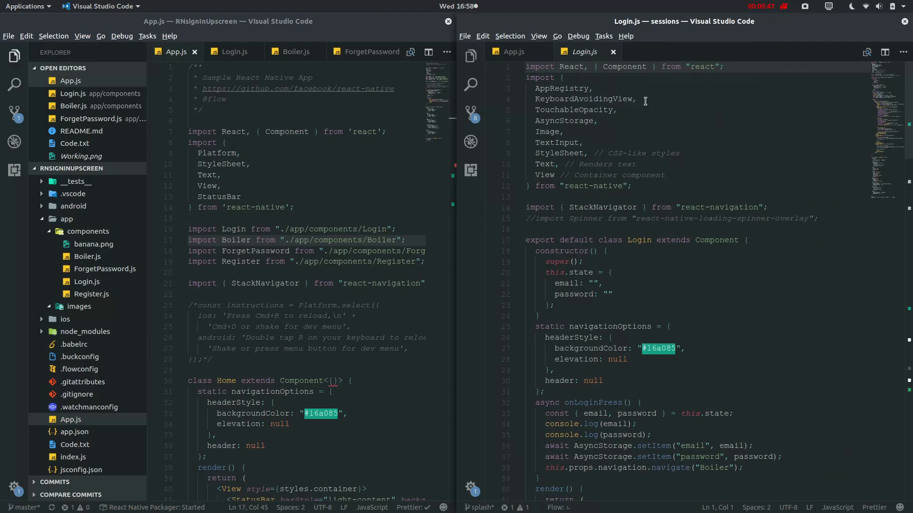
Step: Highlight an imported component name in Login.js and scroll to the Login class
double_click(585, 99)
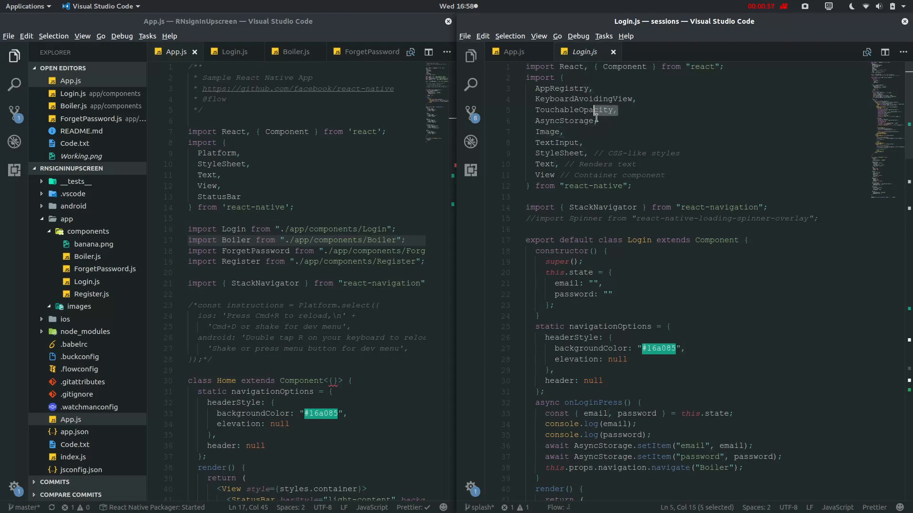
scroll("down", 3)
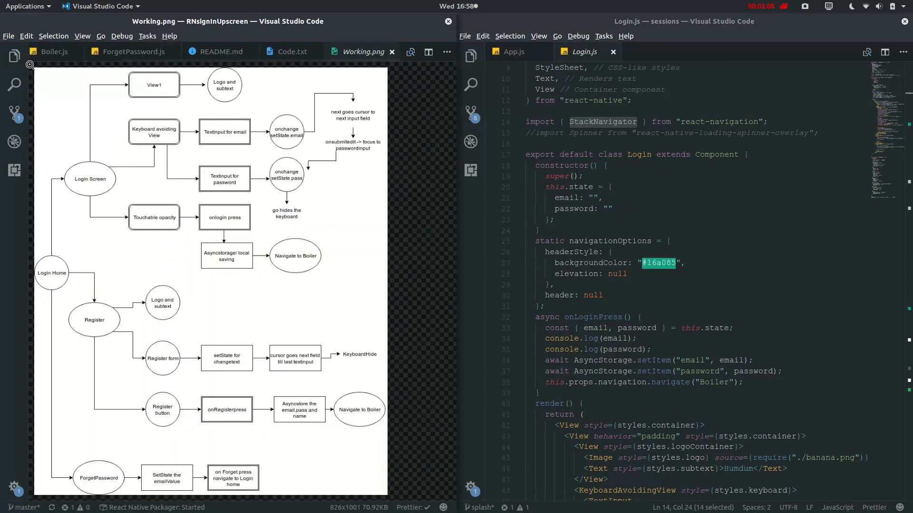
mouse_move(65, 283)
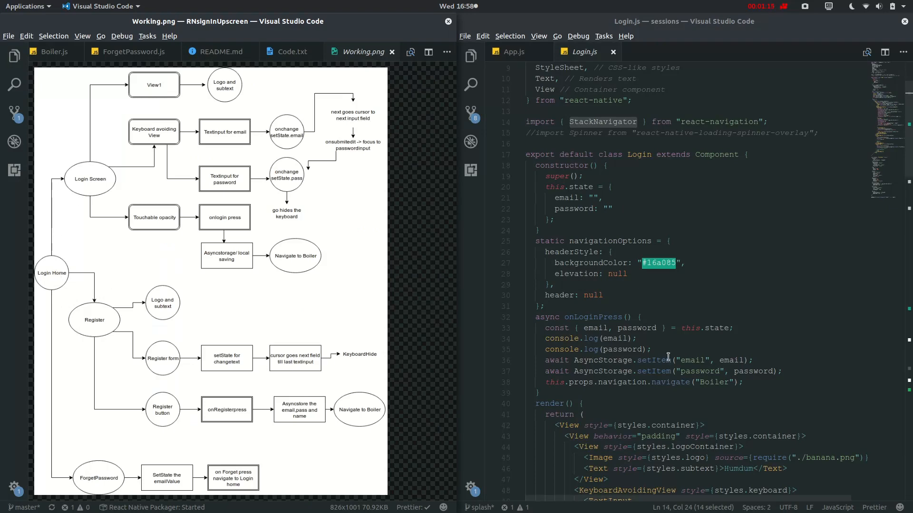
scroll("down", 3)
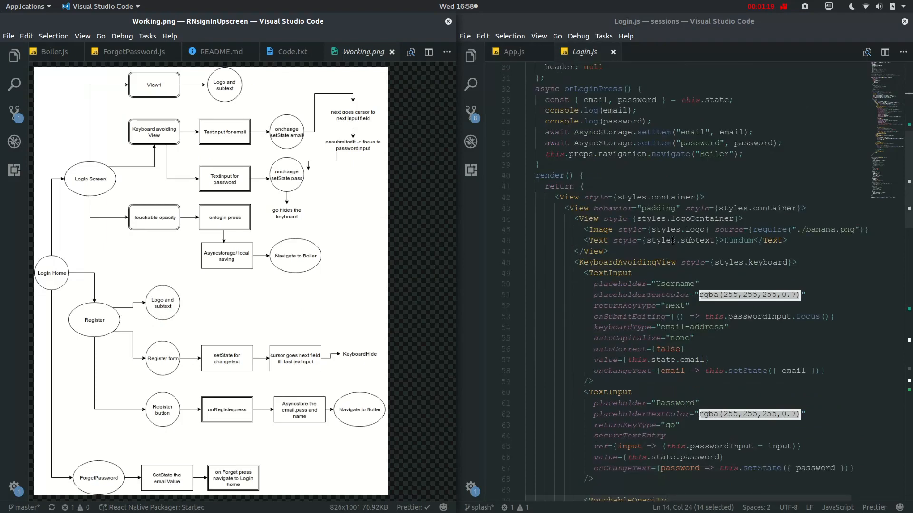
scroll("down", 3)
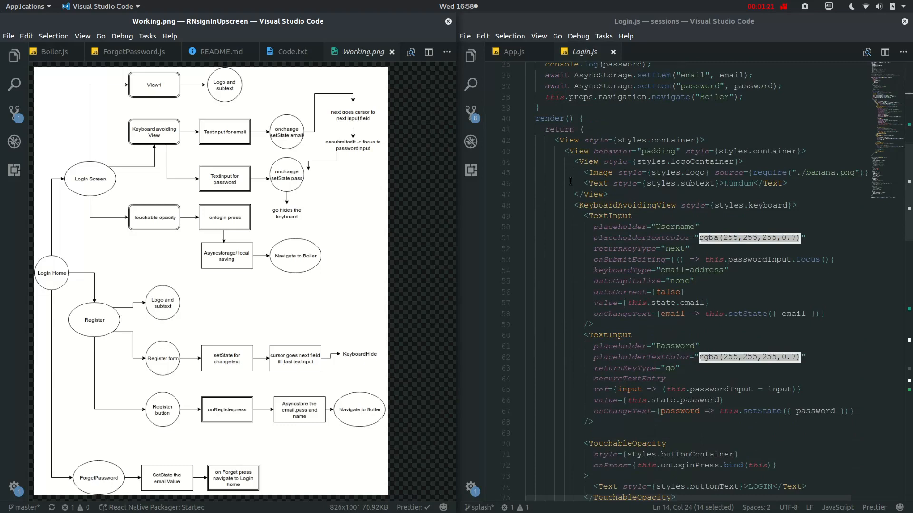
left_click(739, 455)
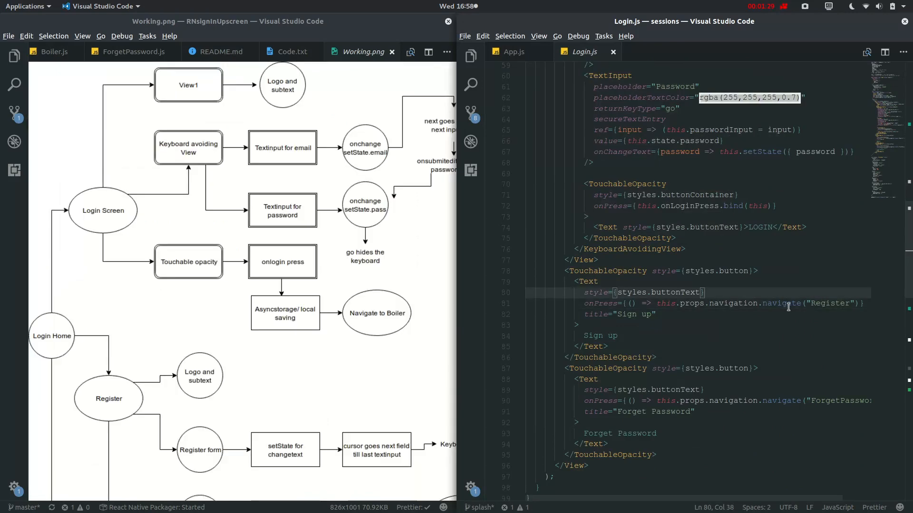
scroll("down", 3)
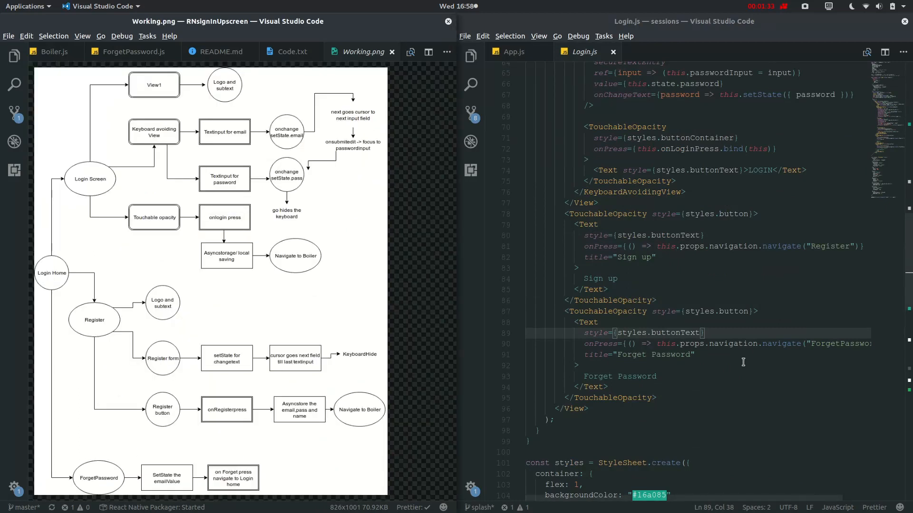
mouse_move(91, 118)
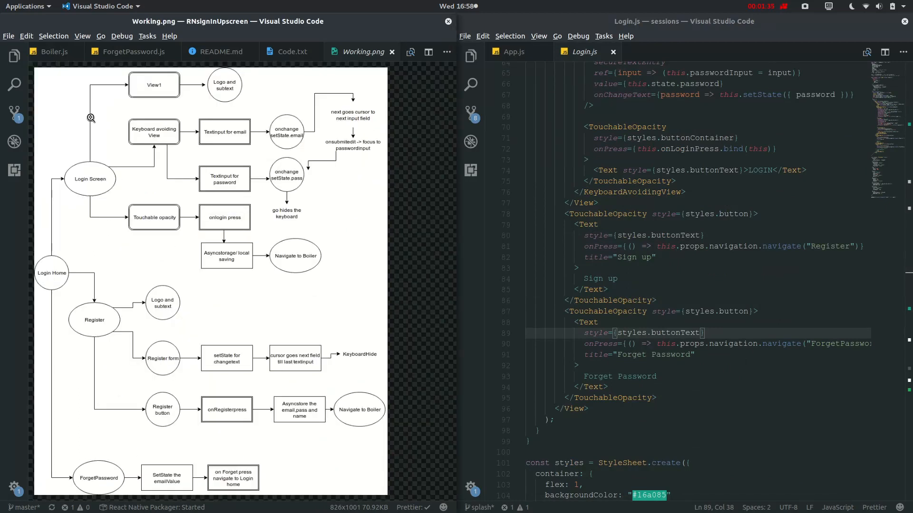
mouse_move(164, 216)
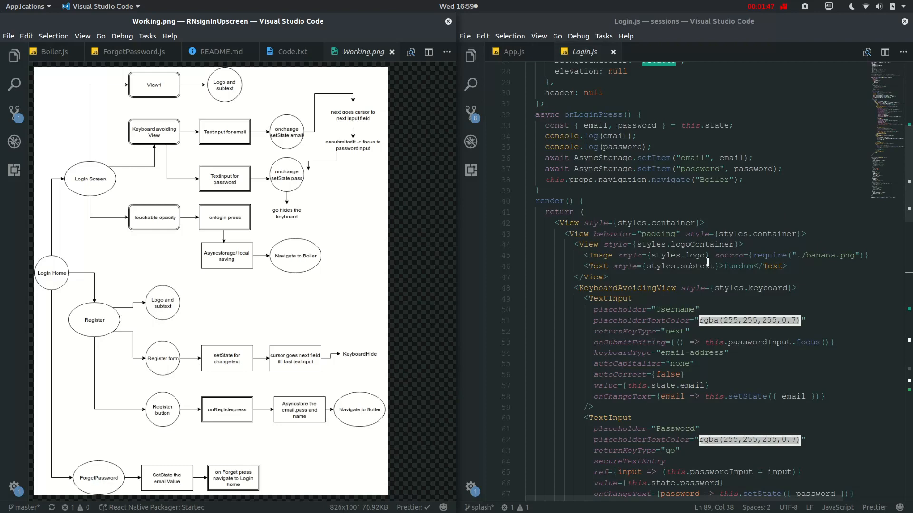
double_click(682, 256)
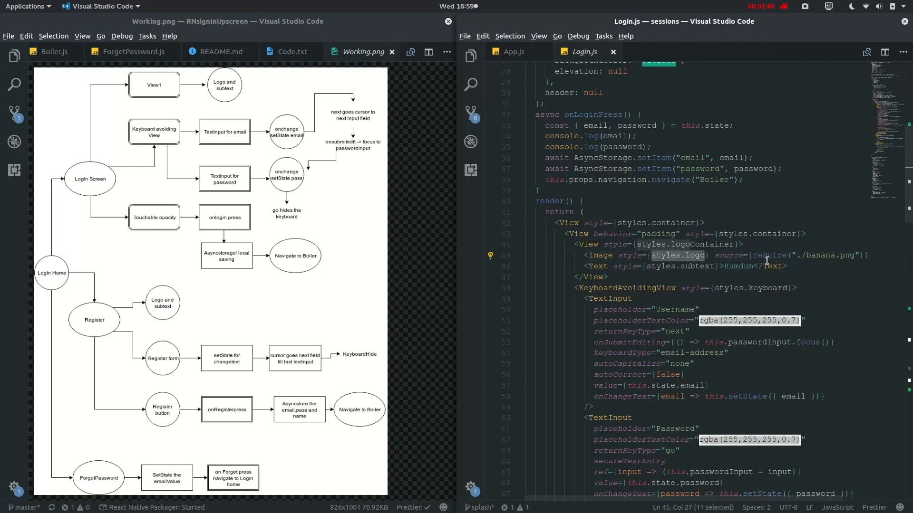
double_click(830, 255)
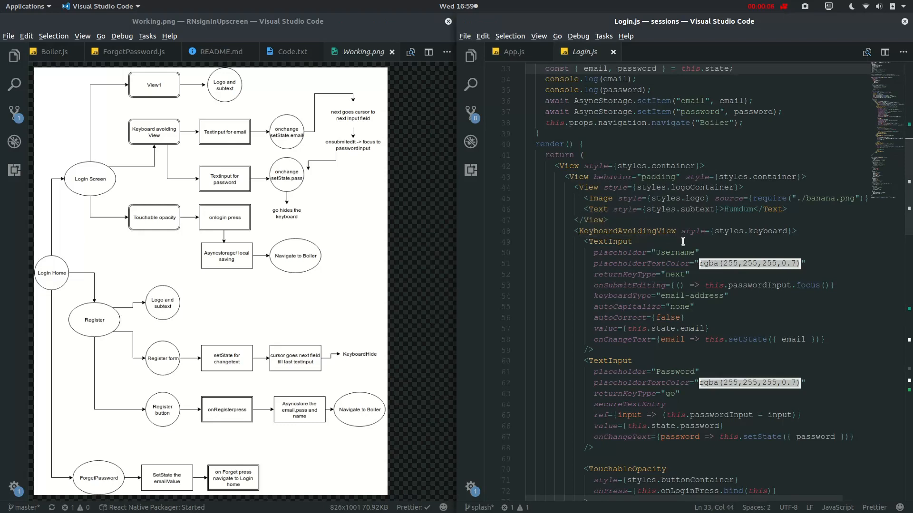
double_click(625, 230)
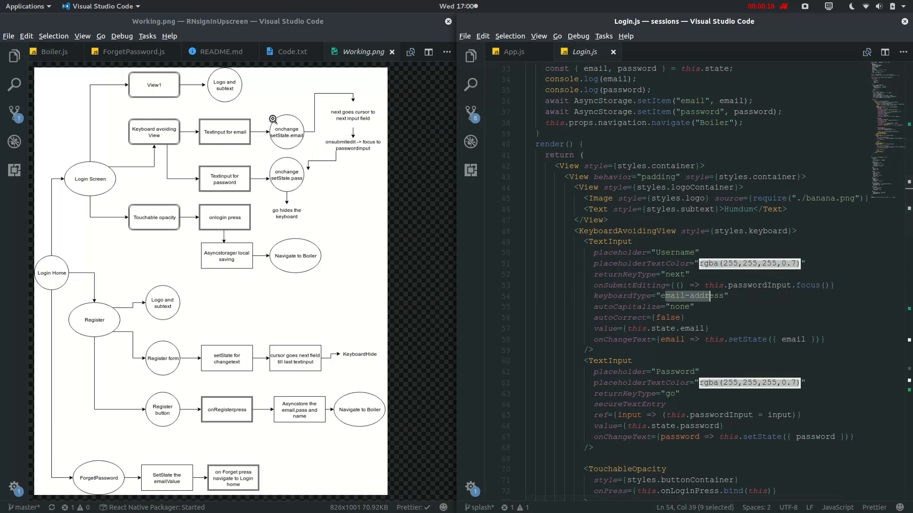
mouse_move(291, 159)
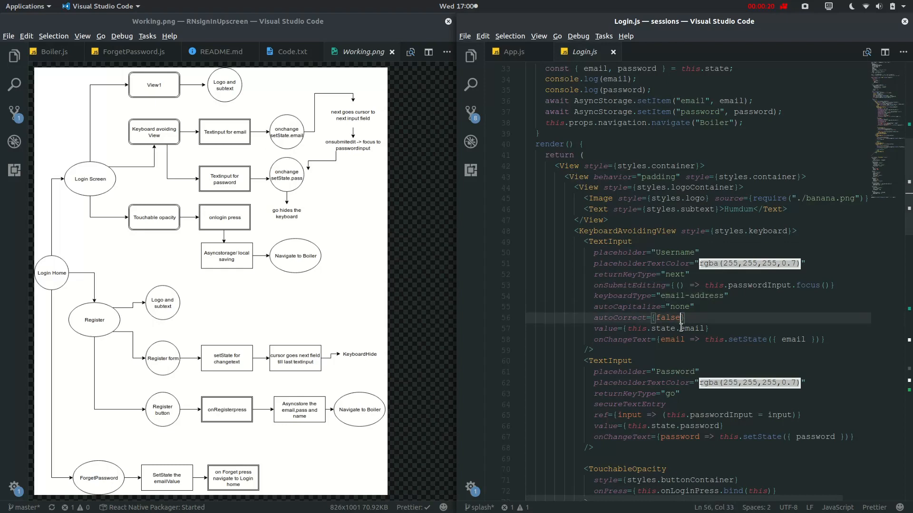
double_click(619, 339)
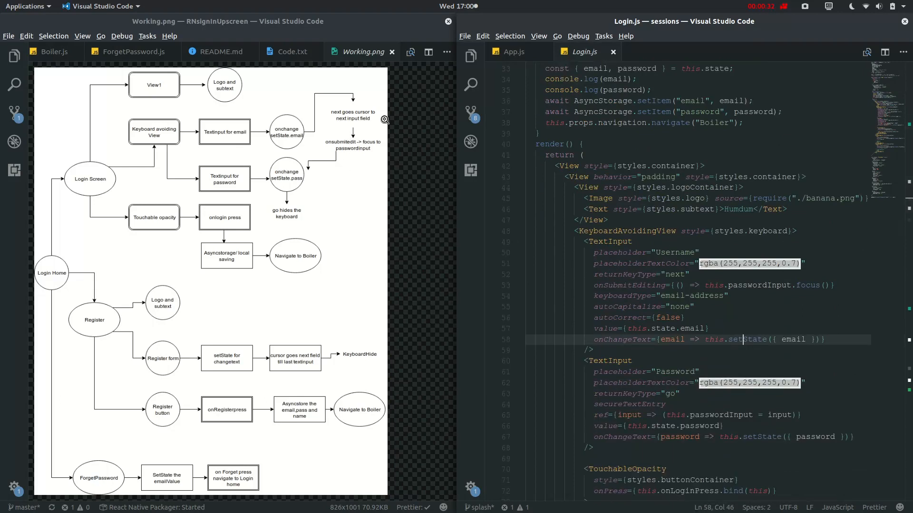
mouse_move(562, 211)
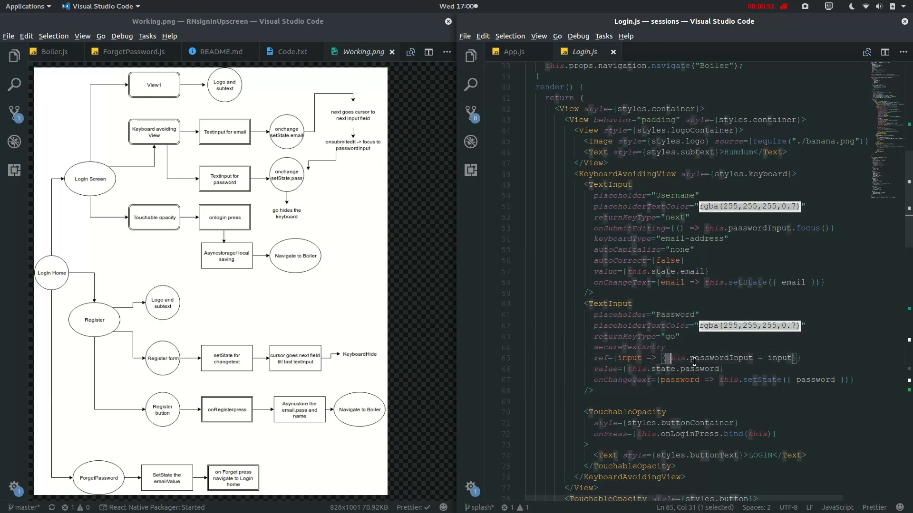
left_click_drag(669, 358, 791, 358)
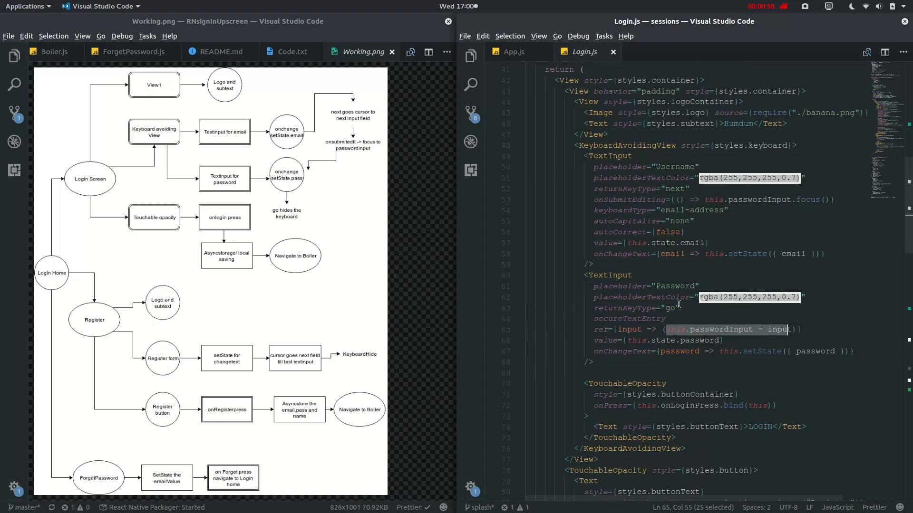
left_click(635, 308)
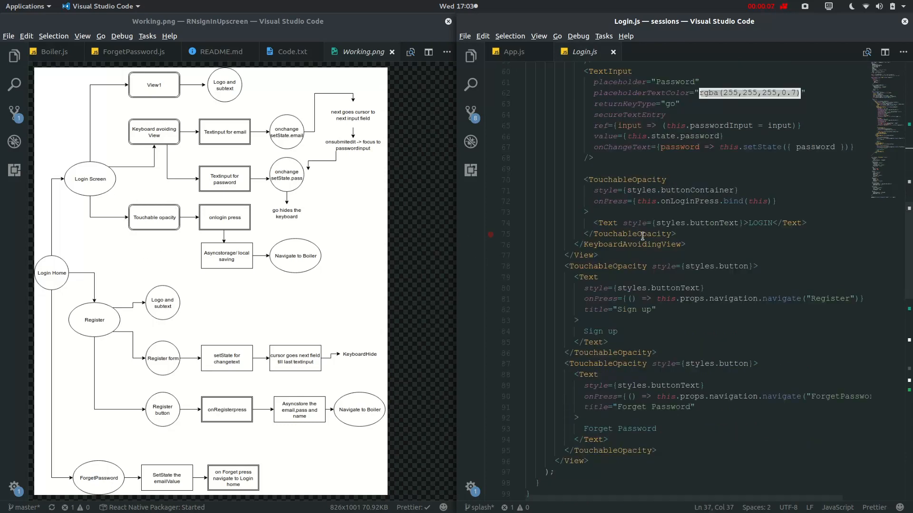
mouse_move(686, 216)
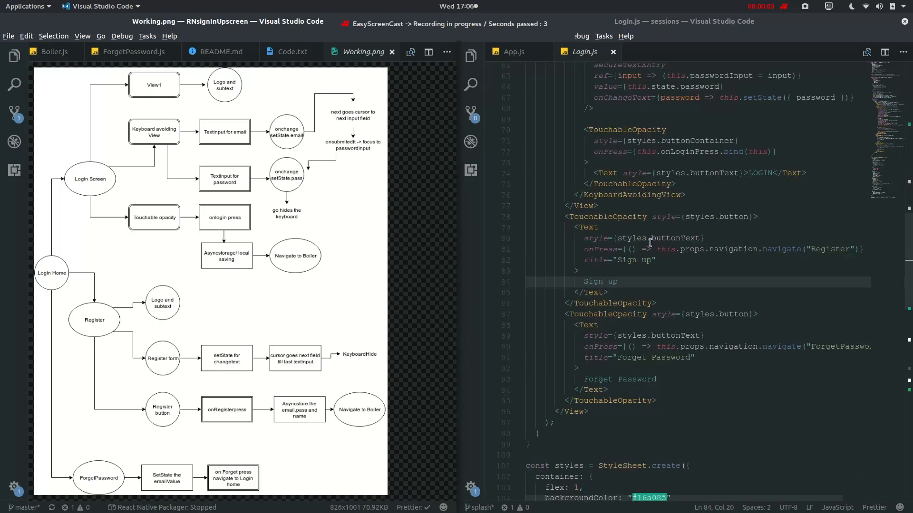
Step: Highlight the Register navigation target and show the sessions components folder
double_click(605, 217)
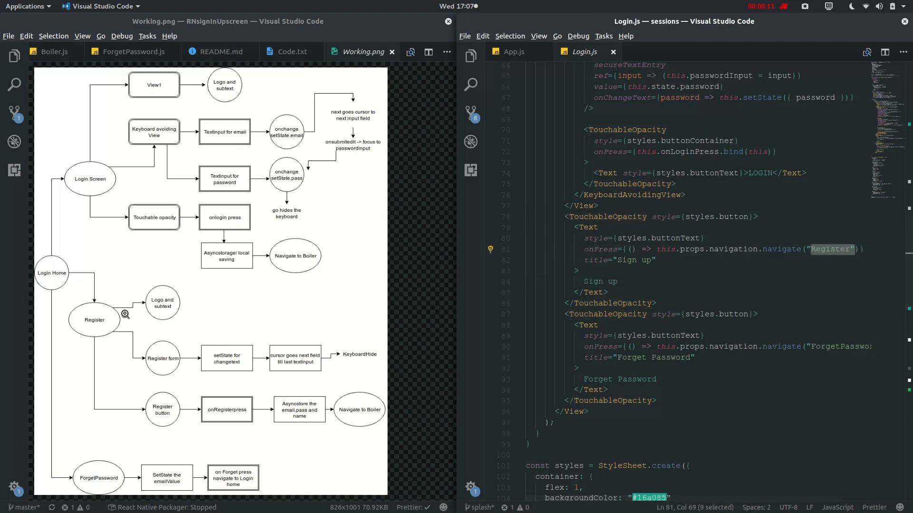
left_click(470, 57)
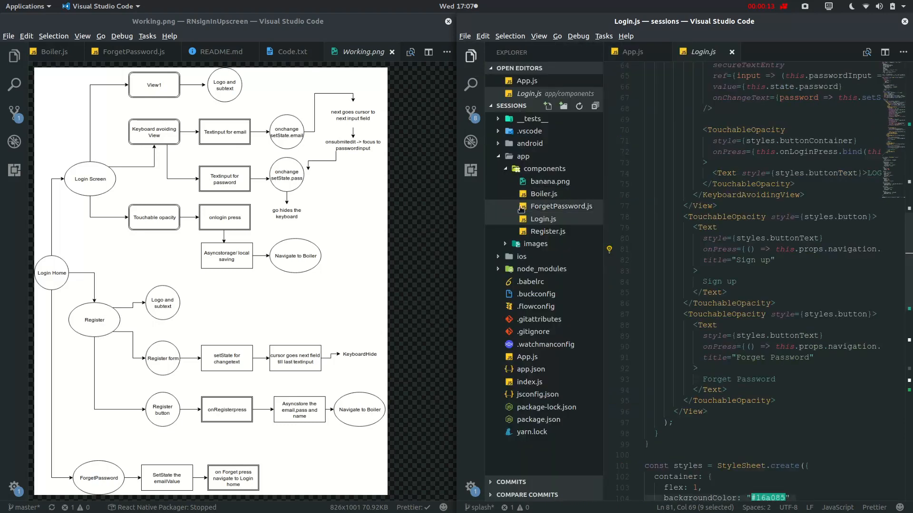
Step: Open Register.js and highlight its password_confirmation state field
left_click(547, 231)
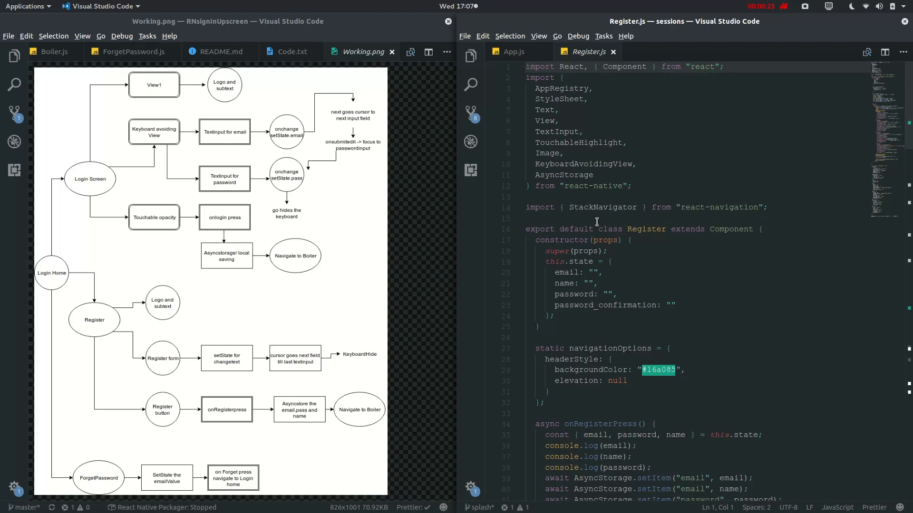
scroll("down", 3)
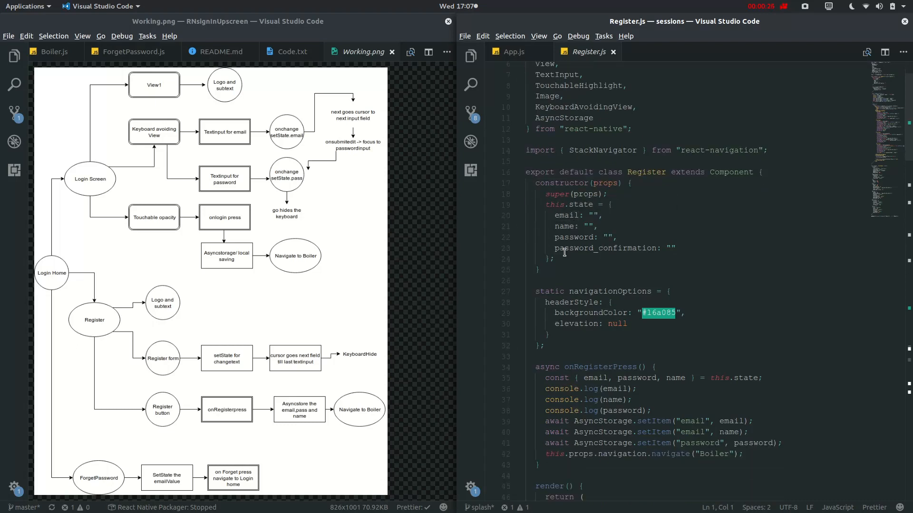
double_click(605, 248)
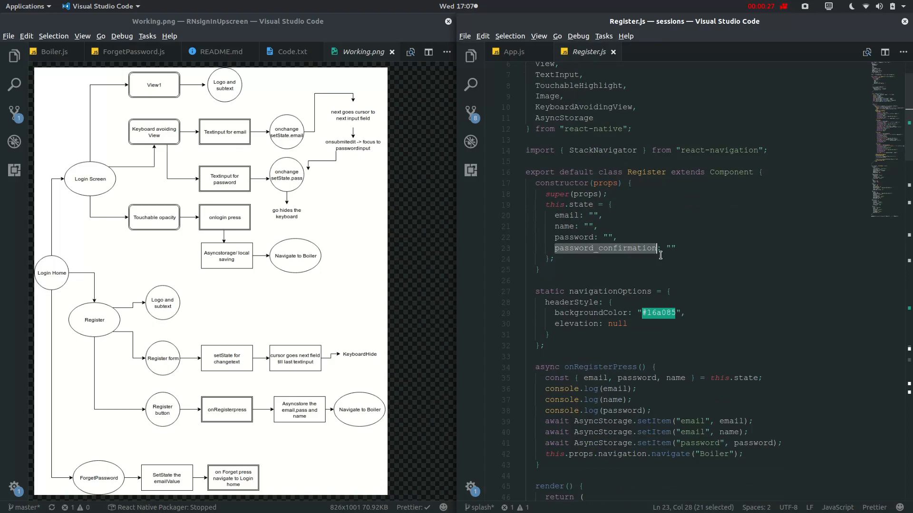
mouse_move(606, 248)
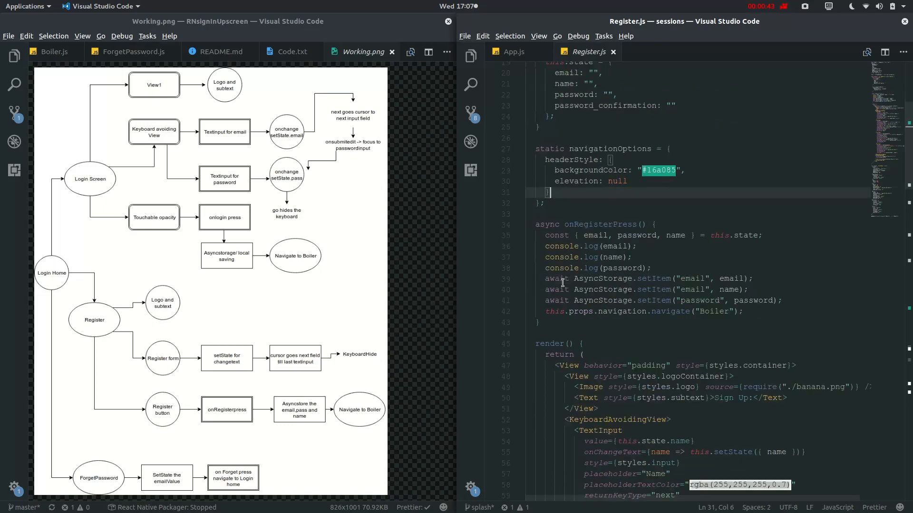
scroll("down", 3)
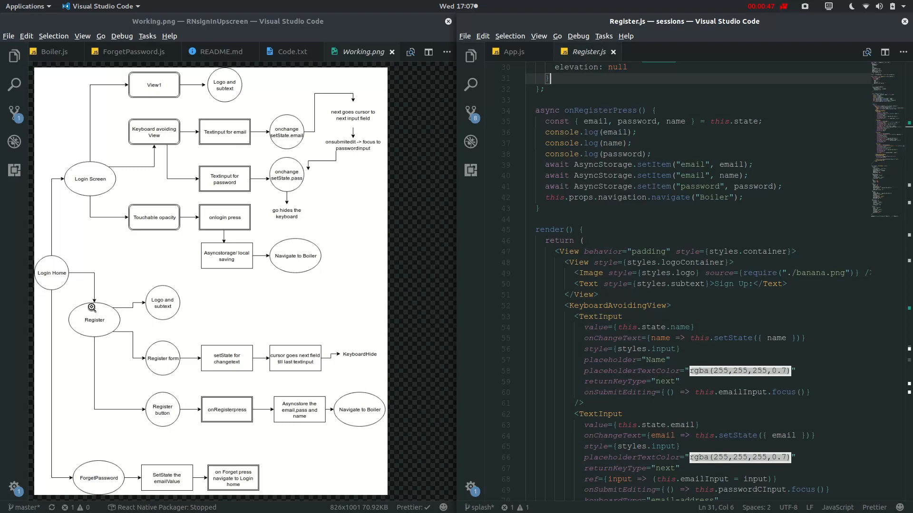
mouse_move(86, 197)
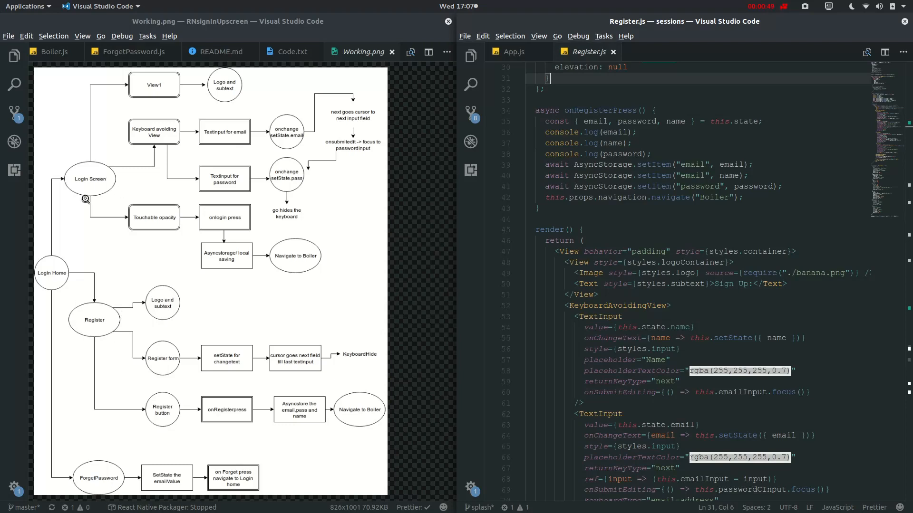
mouse_move(178, 304)
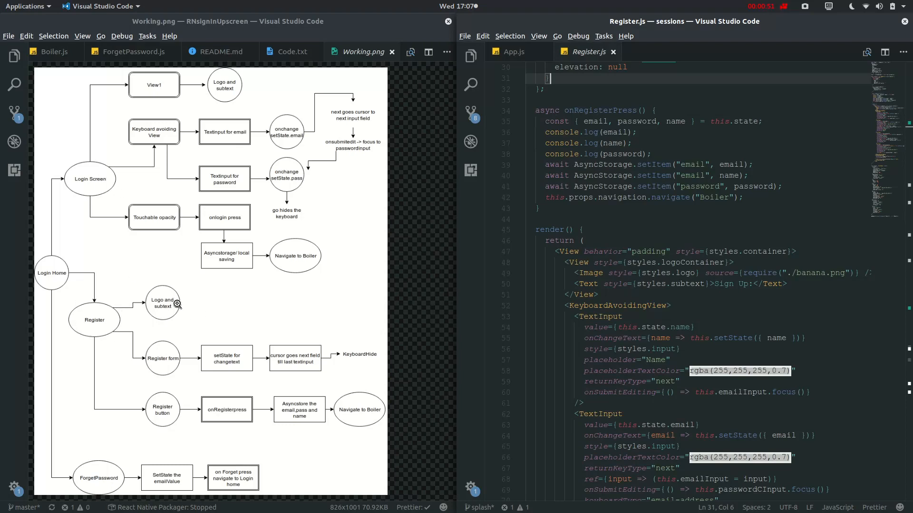
mouse_move(699, 278)
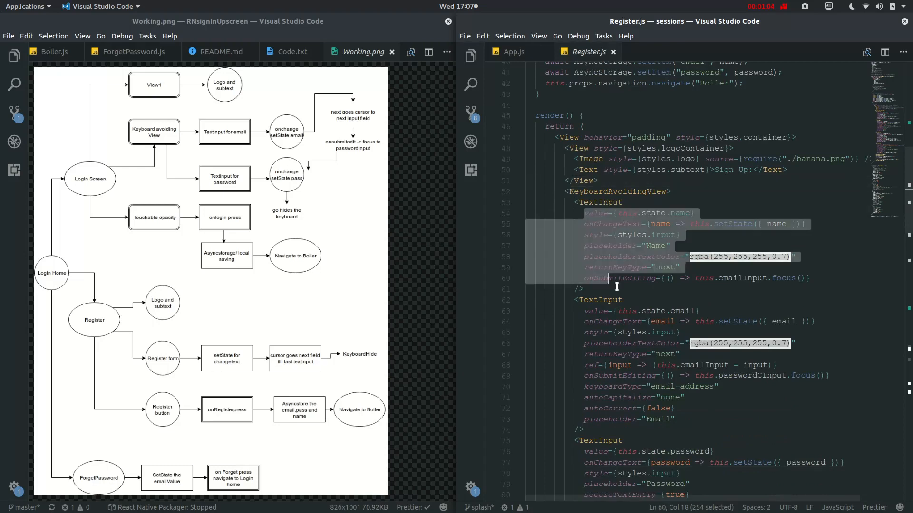
left_click_drag(616, 278, 702, 462)
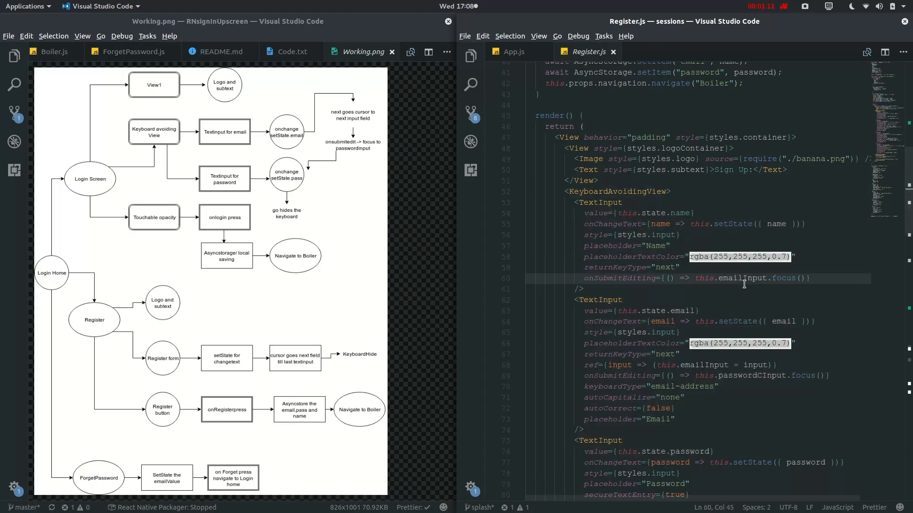
Step: Scroll Register.js past the confirm-password input to the onRegisterPress Register button
scroll("down", 3)
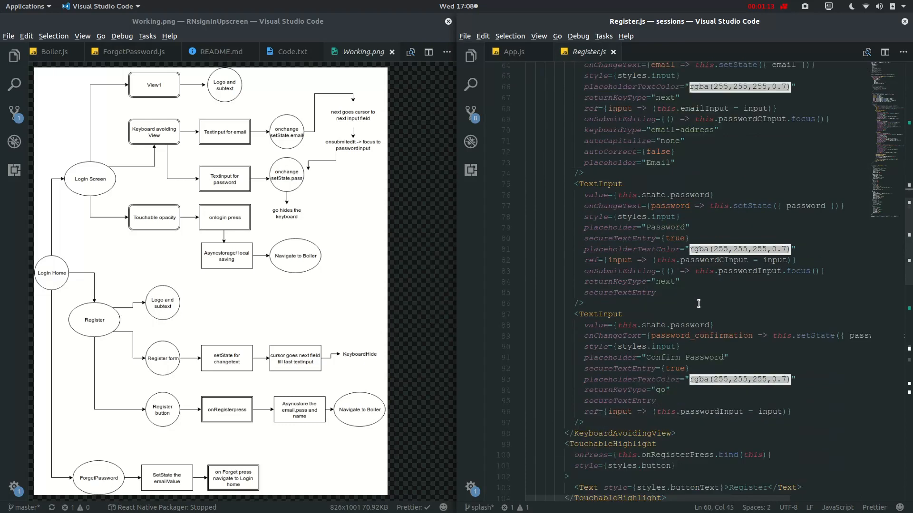
double_click(701, 335)
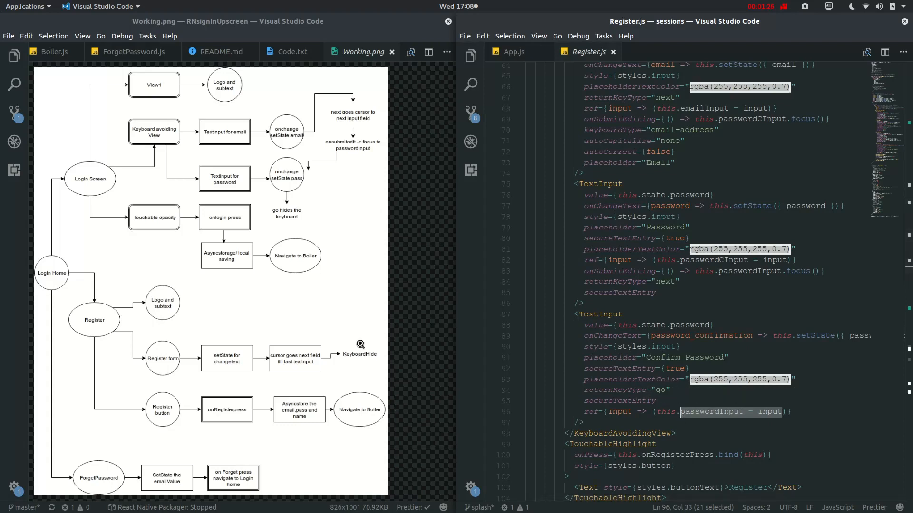
scroll("down", 3)
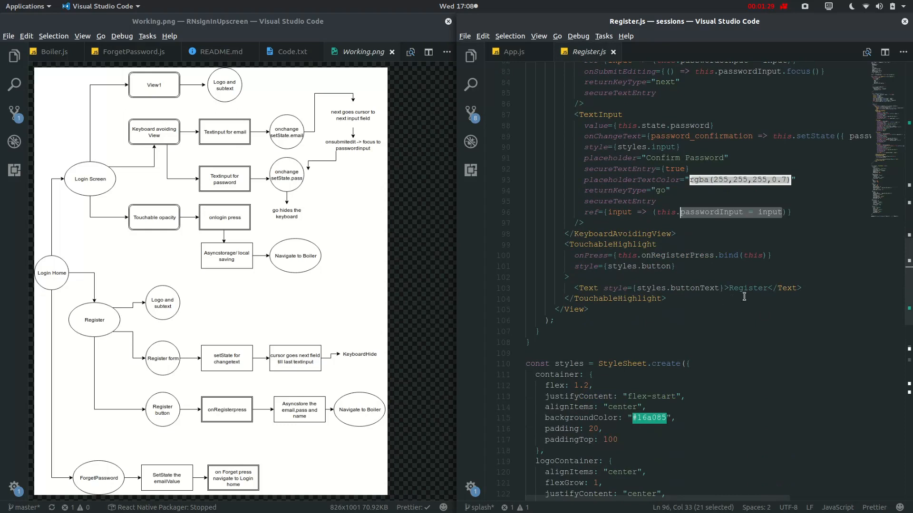
mouse_move(667, 256)
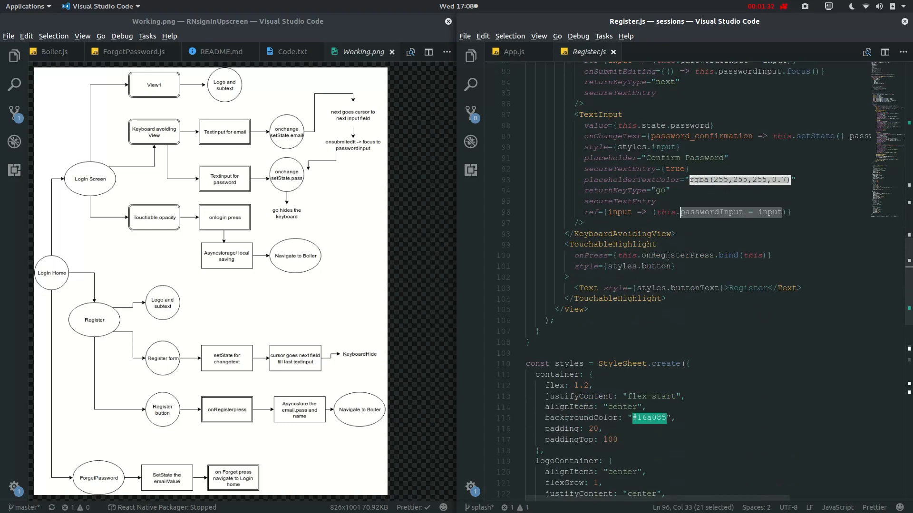
Step: Change onRegisterPress's second setItem key from 'email' to 'name', then show Login.js
right_click(667, 256)
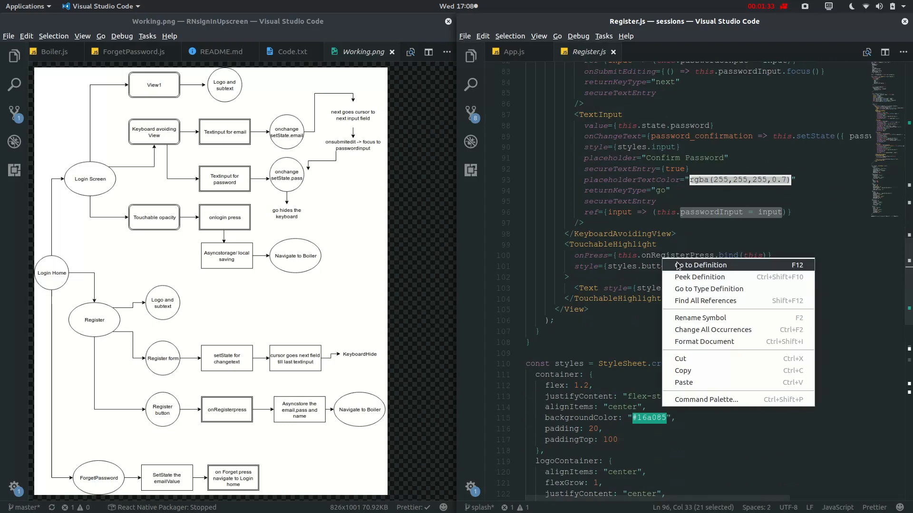
left_click(703, 265)
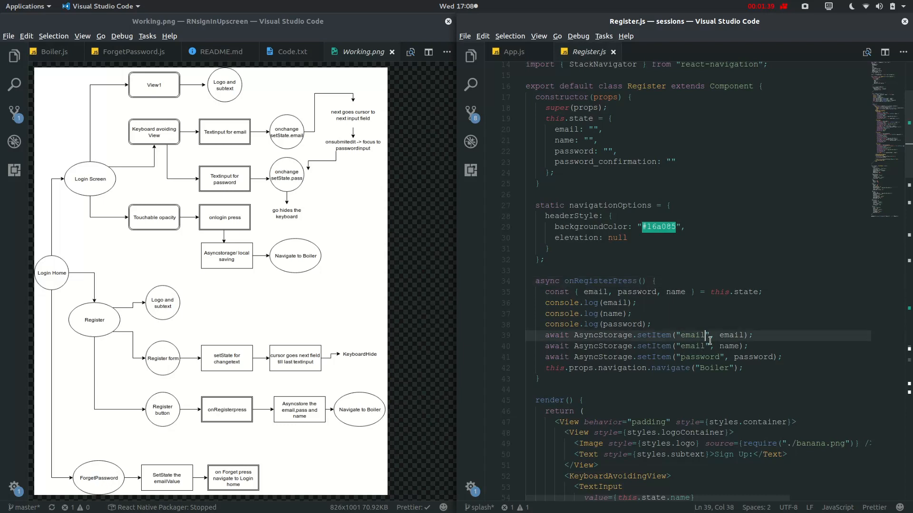
double_click(694, 357)
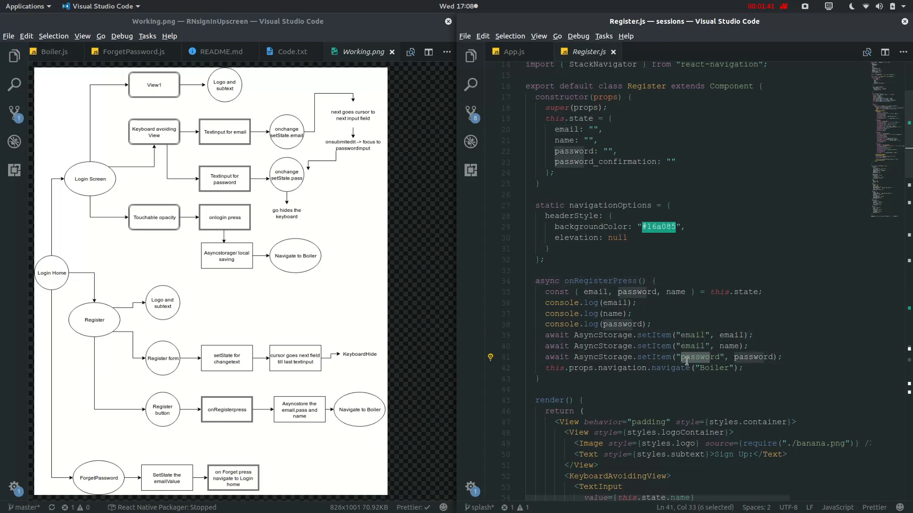
left_click(703, 345)
type("nam")
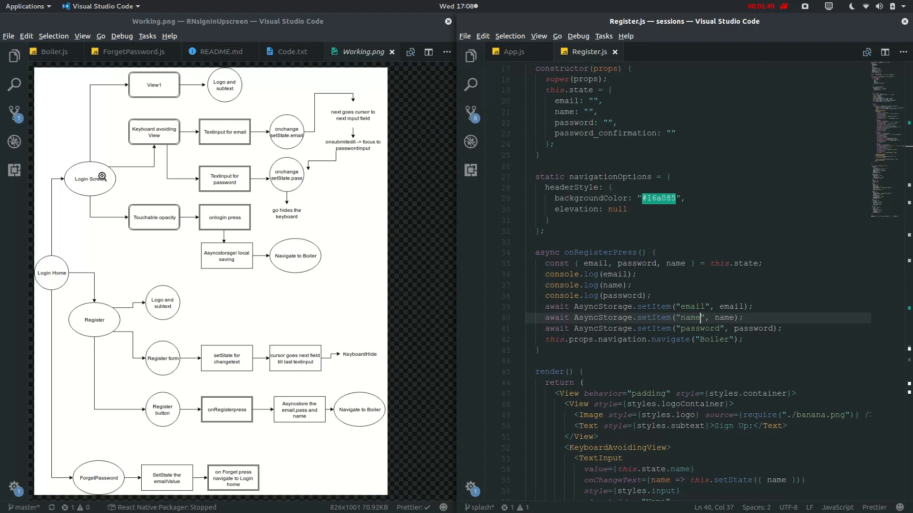
mouse_move(358, 413)
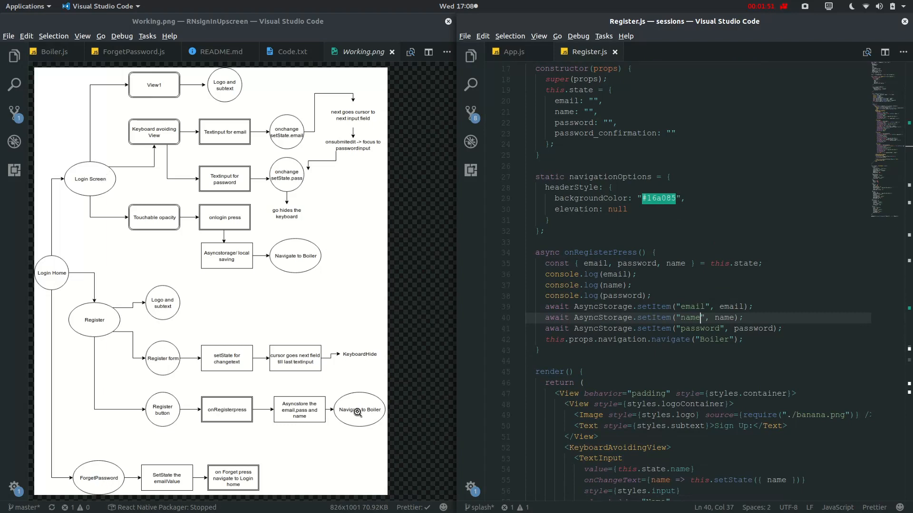
left_click(656, 51)
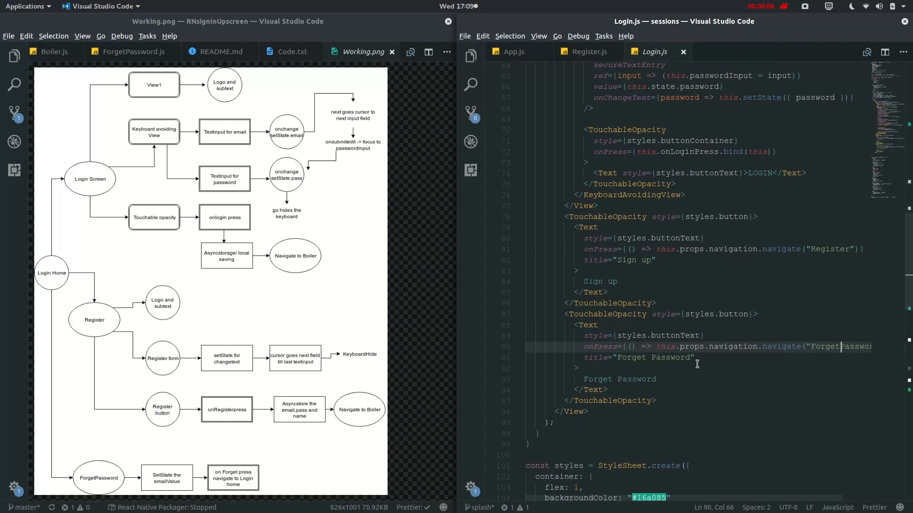
Step: Highlight ForgetPassword in Login.js's navigate call and show the project file list
double_click(630, 358)
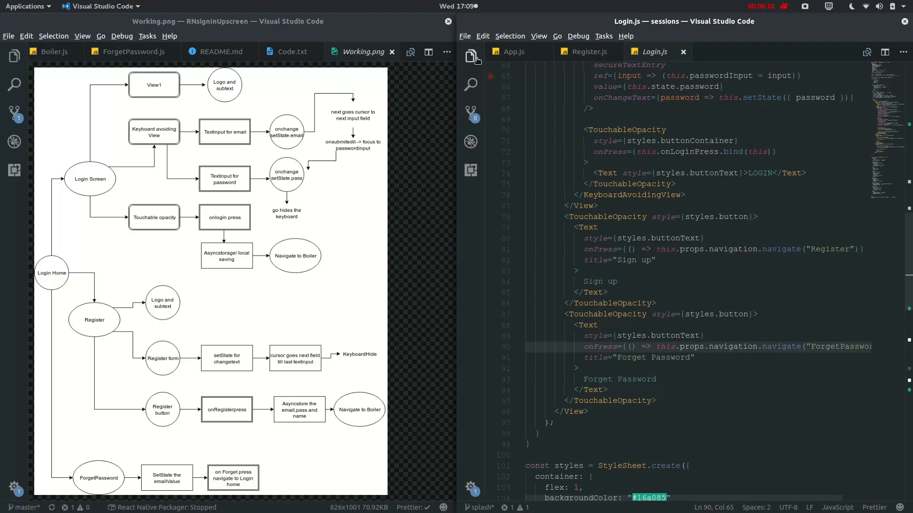
left_click(470, 56)
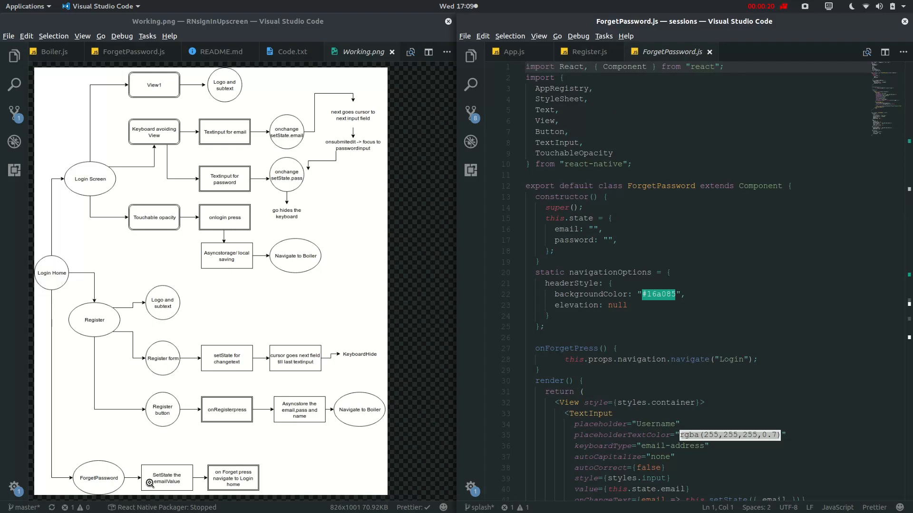
mouse_move(182, 454)
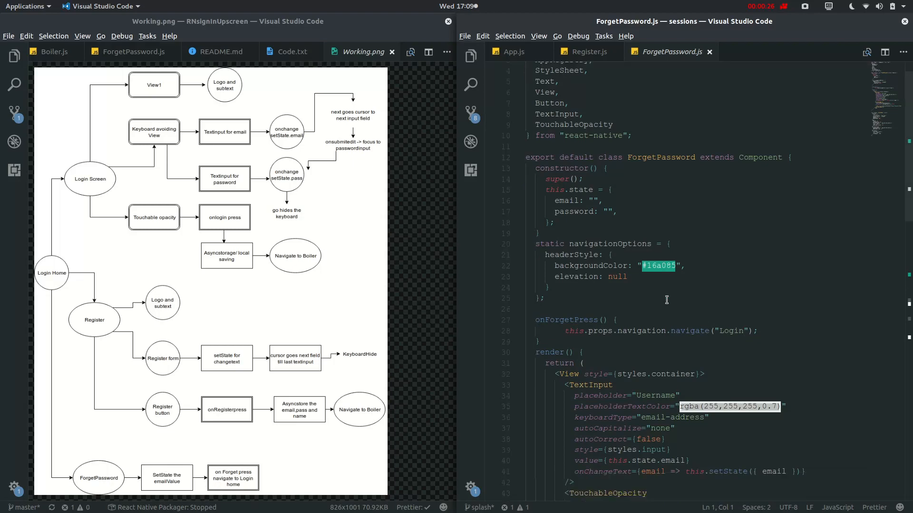
scroll("down", 3)
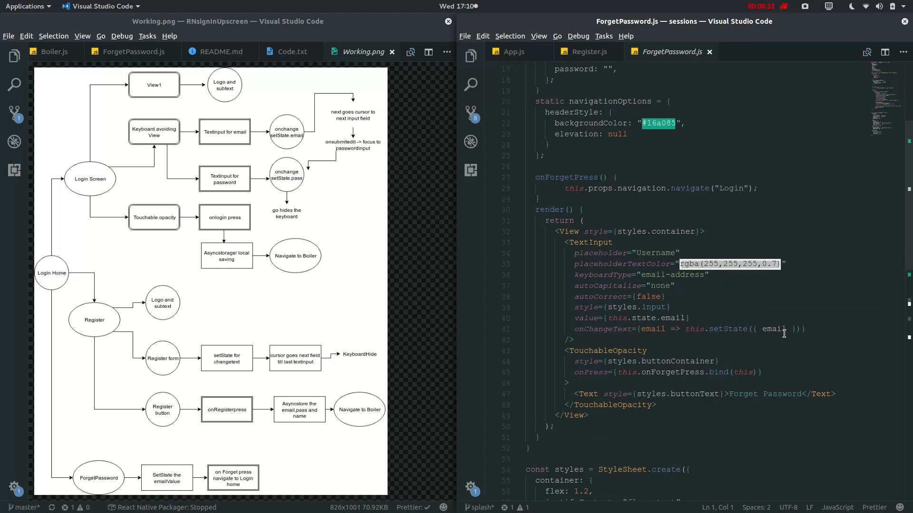
double_click(605, 351)
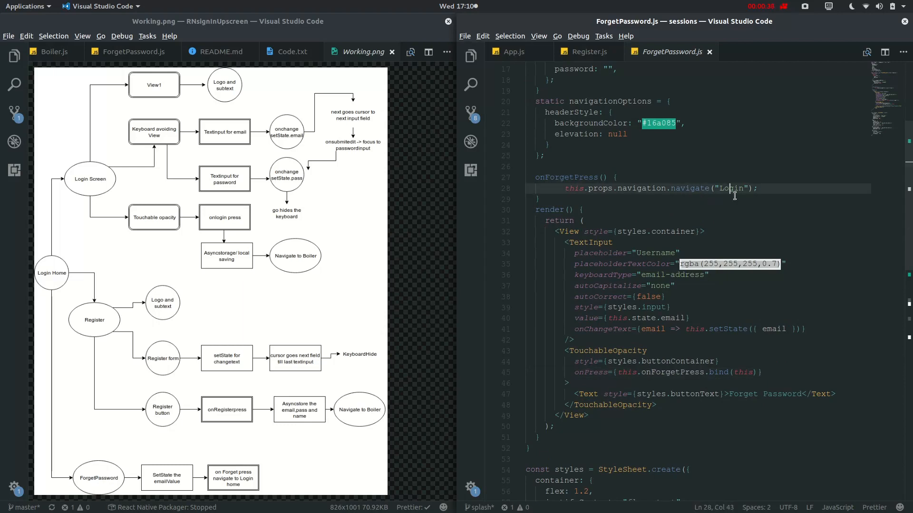
mouse_move(789, 106)
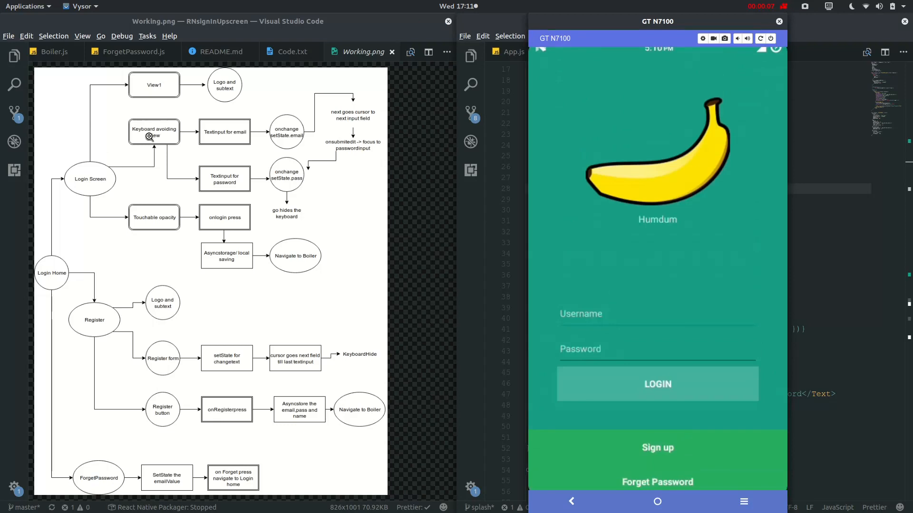
mouse_move(148, 203)
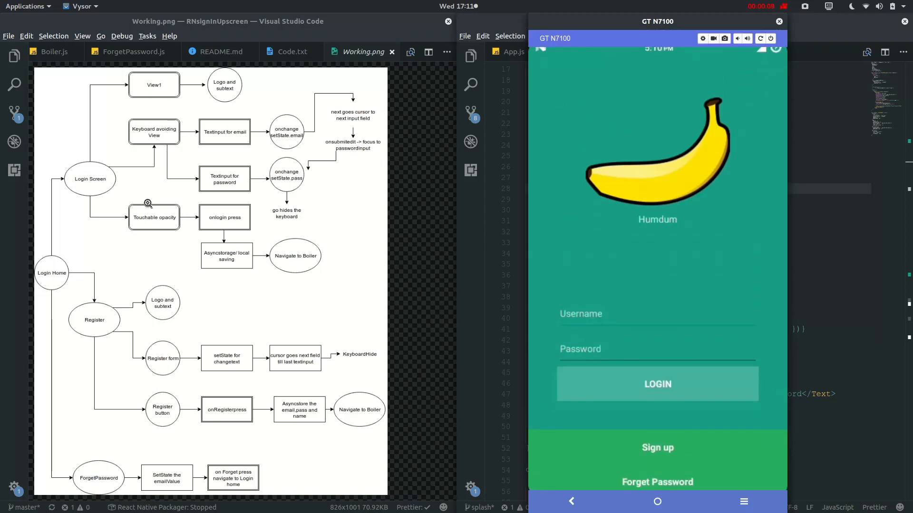
mouse_move(722, 104)
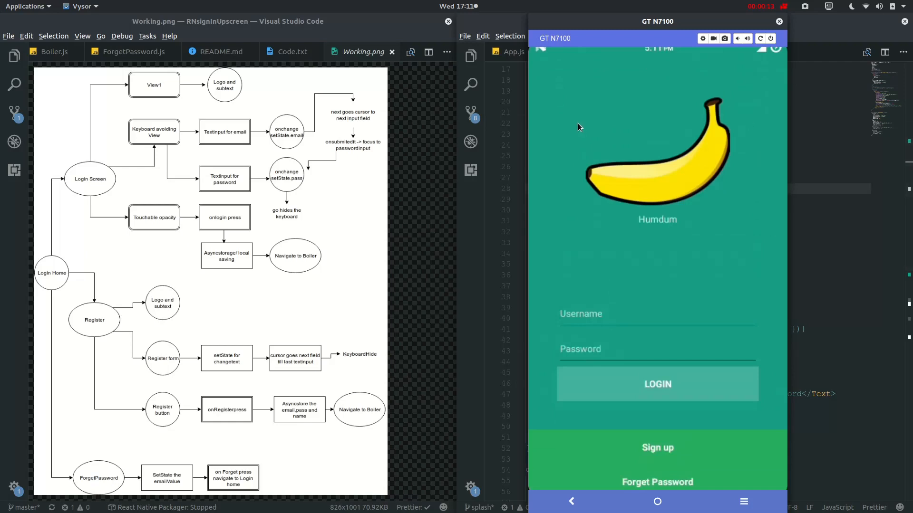
mouse_move(769, 399)
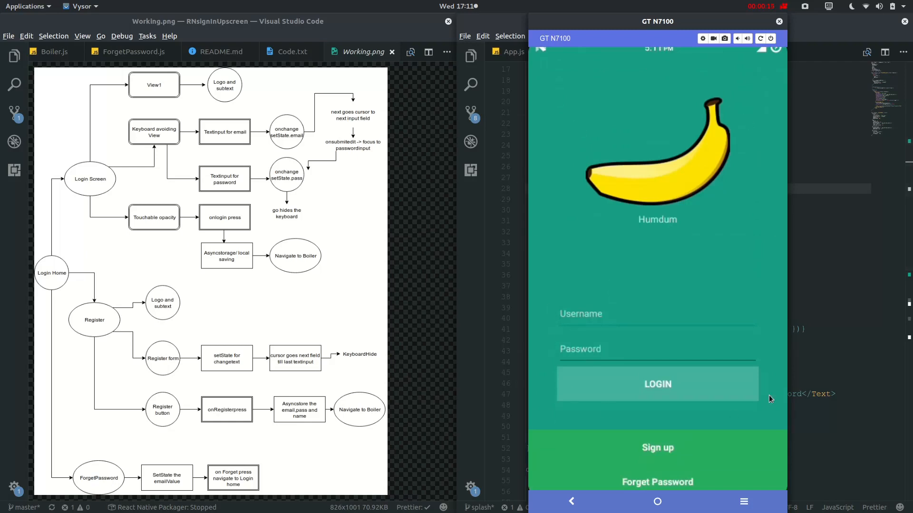
mouse_move(676, 396)
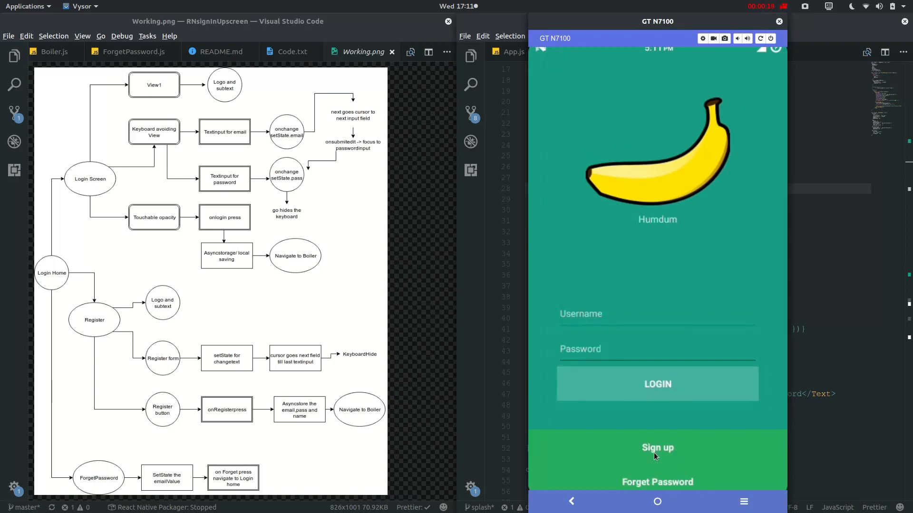
mouse_move(668, 443)
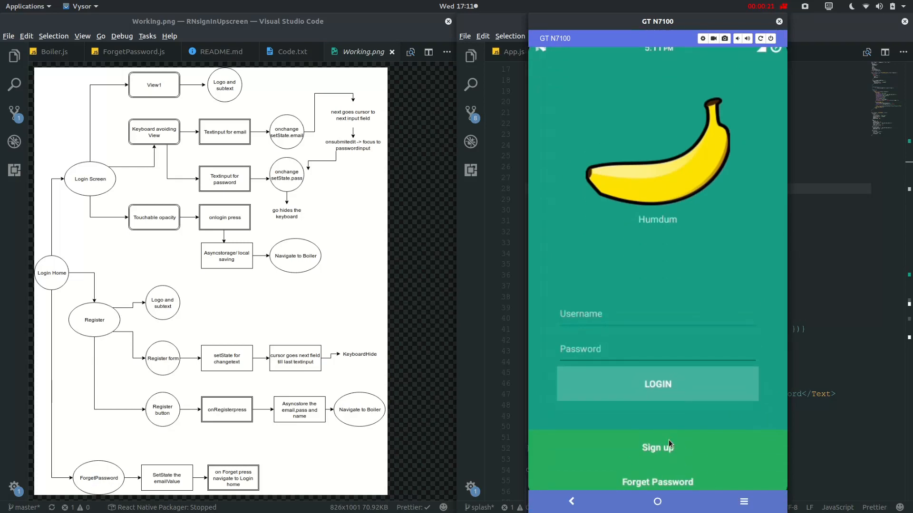
Step: Choose Sign up on the Humdum login screen in the Vysor mirror
left_click(657, 314)
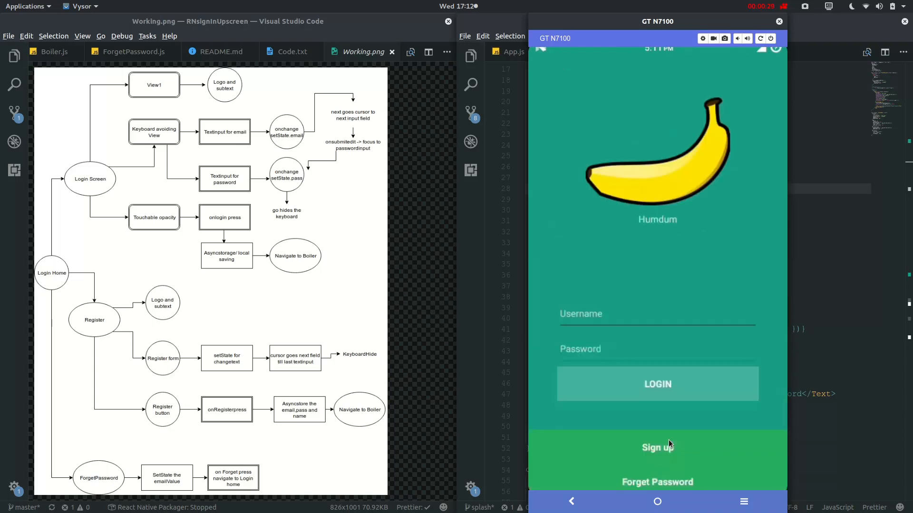
Step: In the mirrored app, view the Register form, go back, then open ForgetPassword
left_click(656, 448)
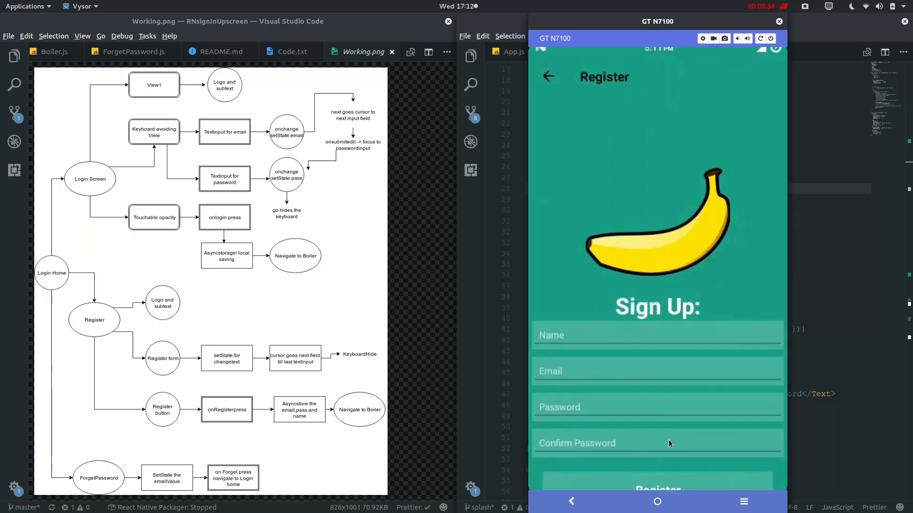
mouse_move(646, 413)
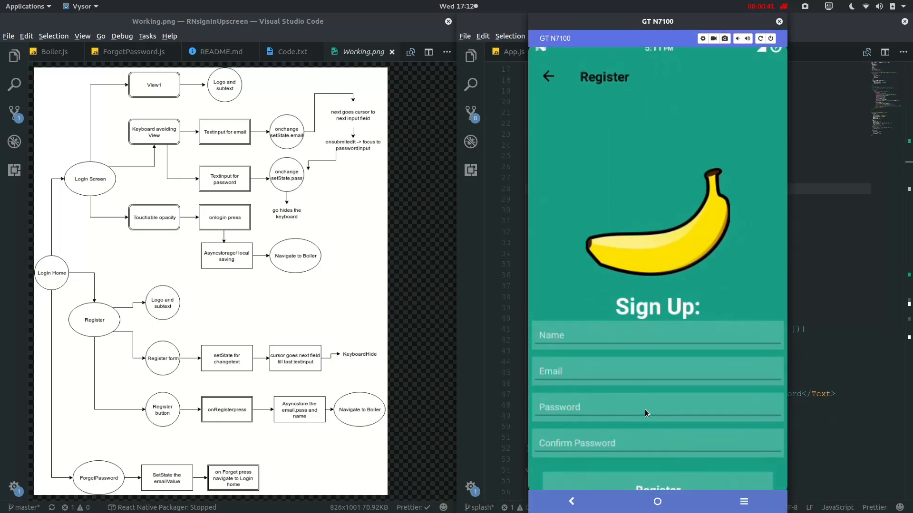
left_click(547, 76)
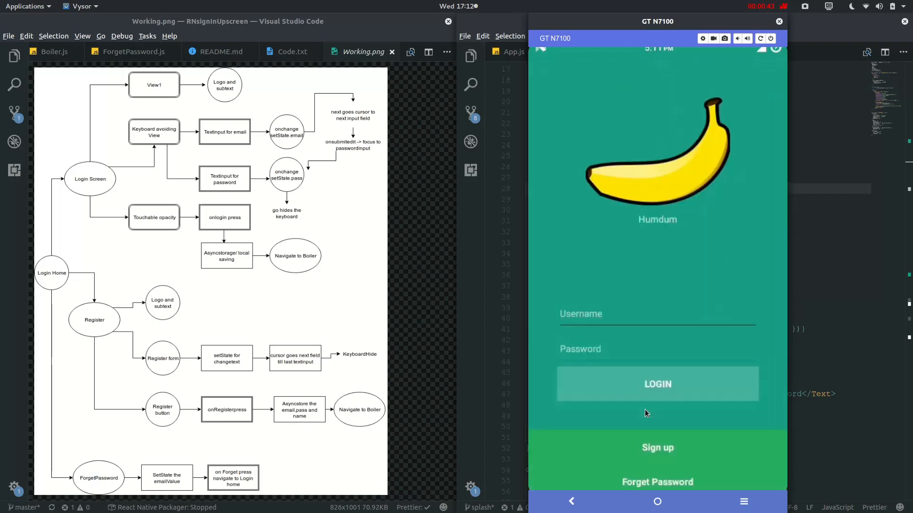
left_click(656, 482)
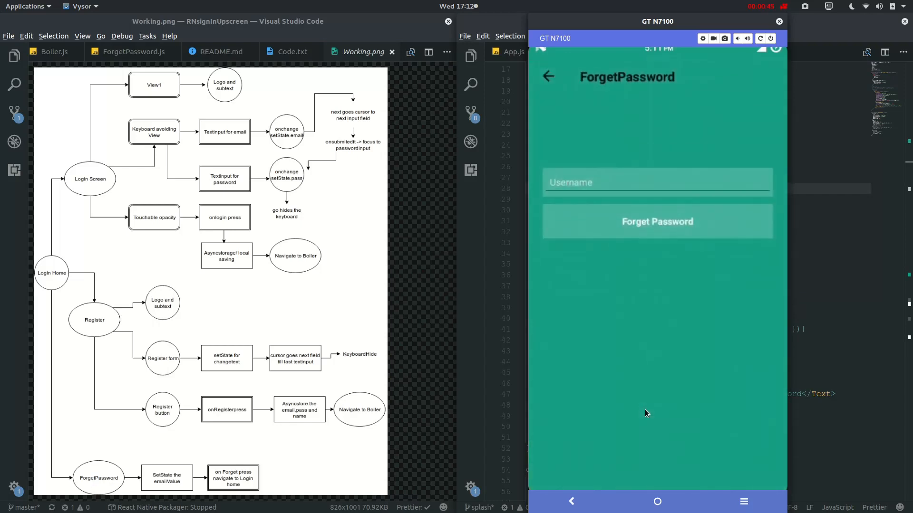